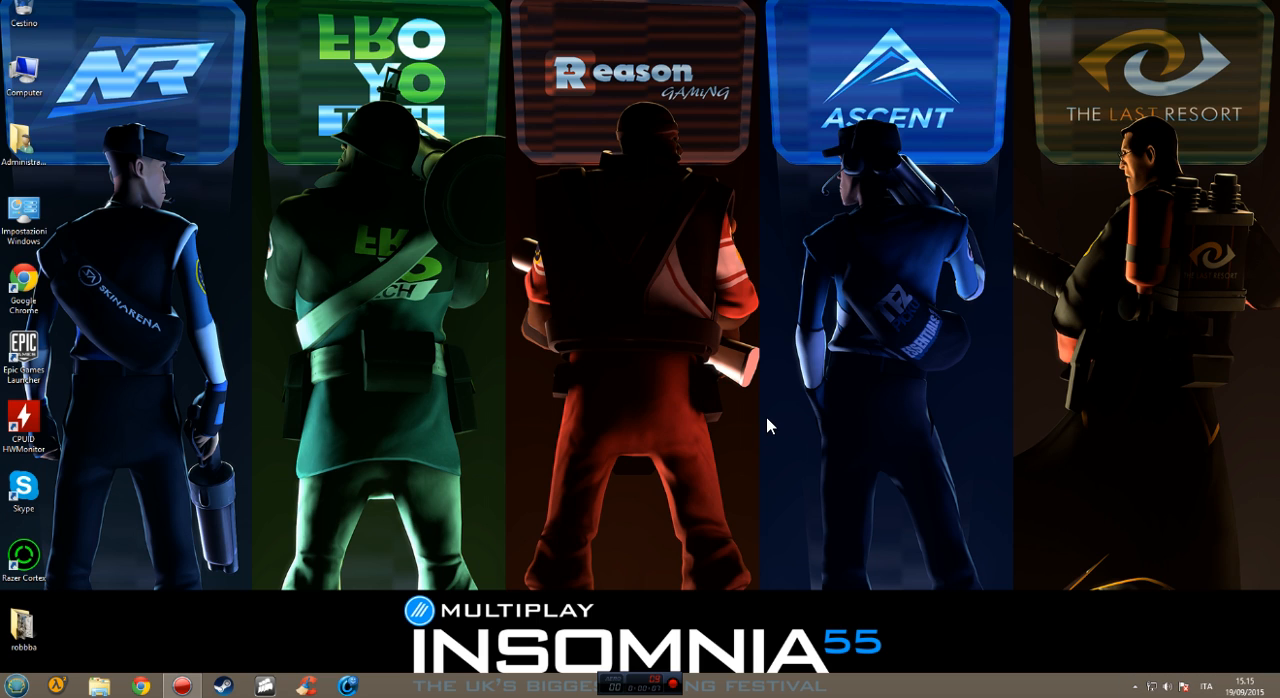
pyautogui.moveTo(760, 458)
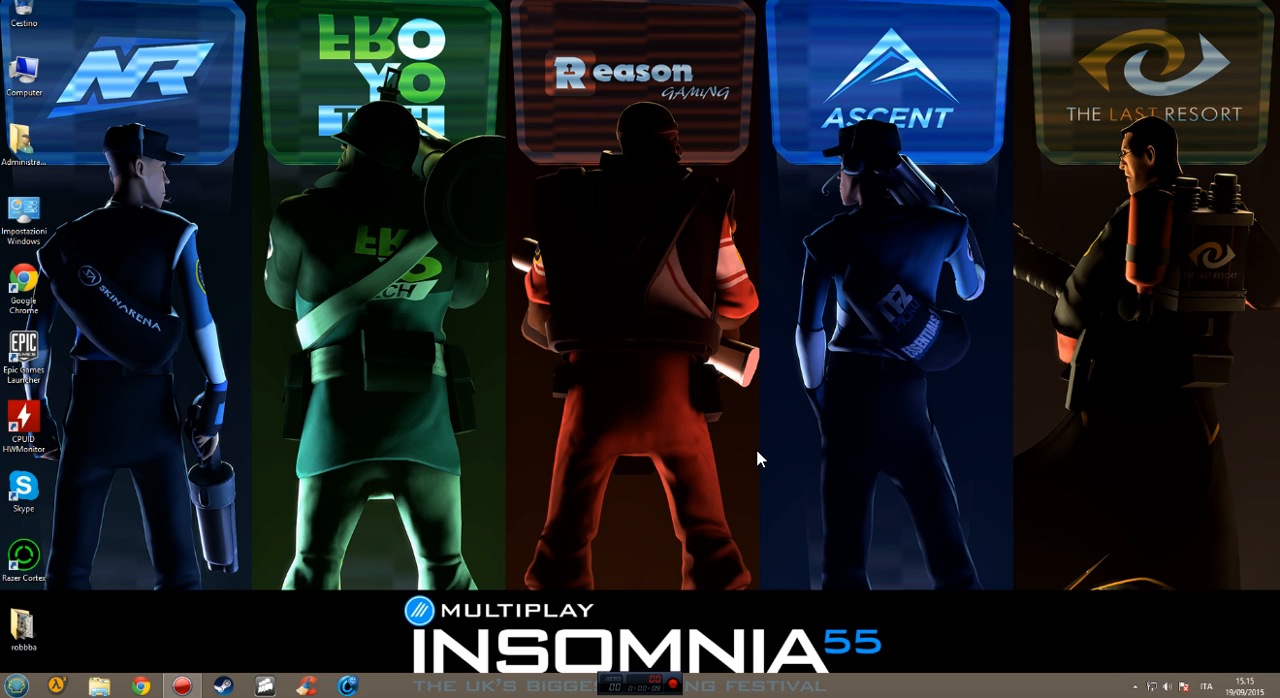
pyautogui.moveTo(757, 440)
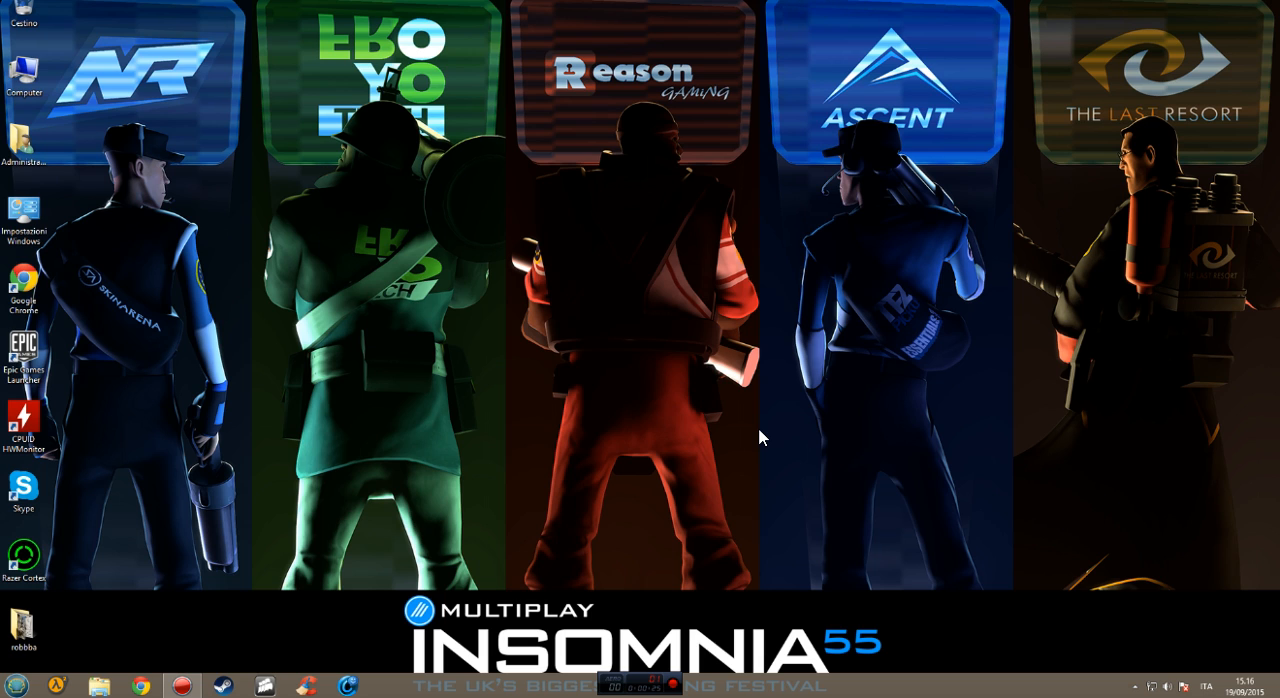
pyautogui.moveTo(771, 363)
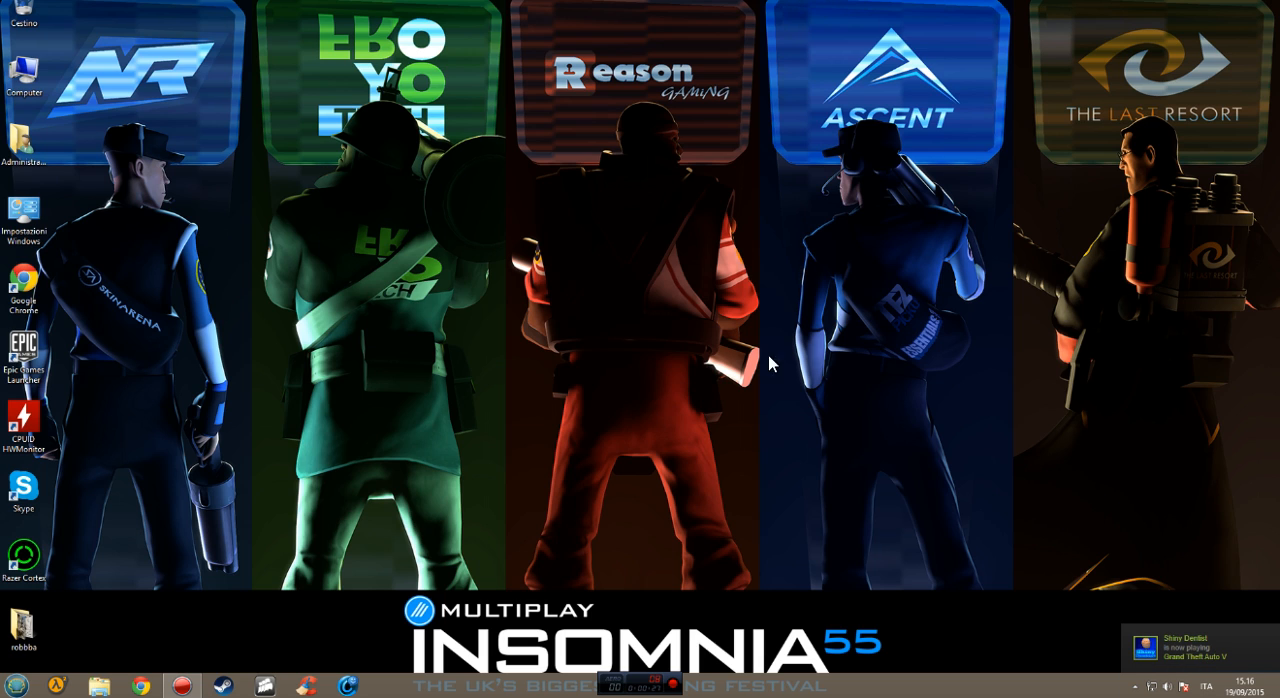
pyautogui.moveTo(658, 9)
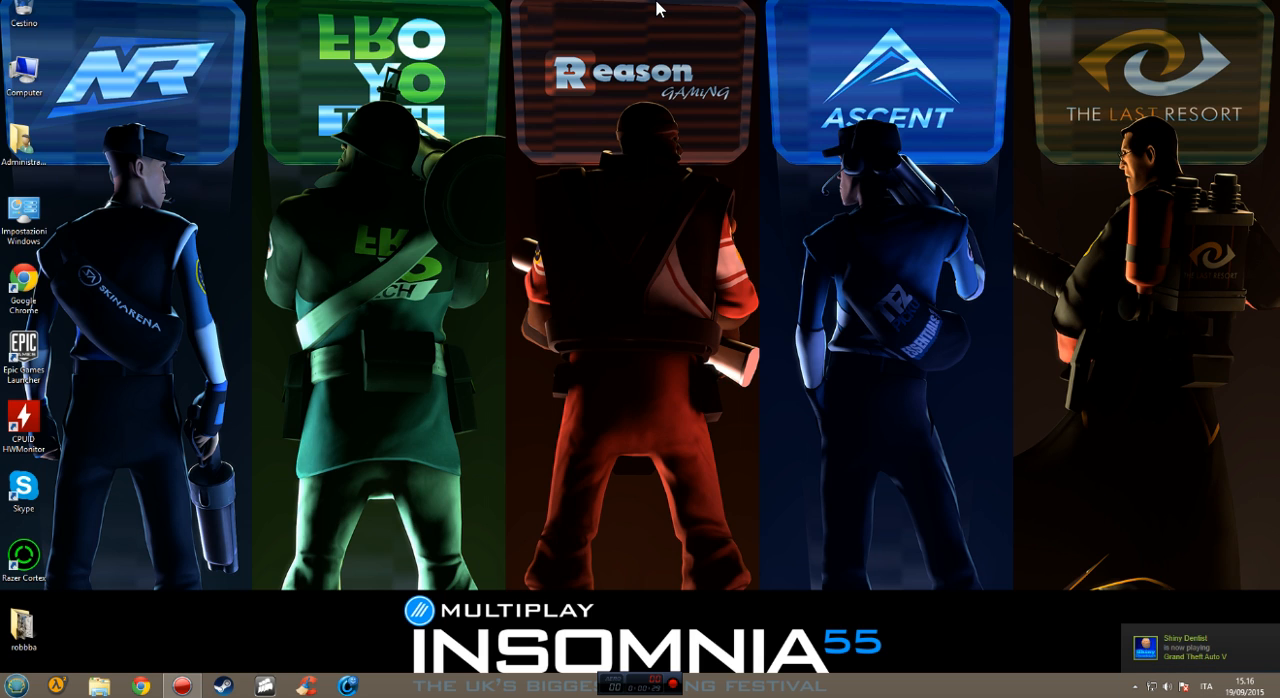
pyautogui.moveTo(655, 307)
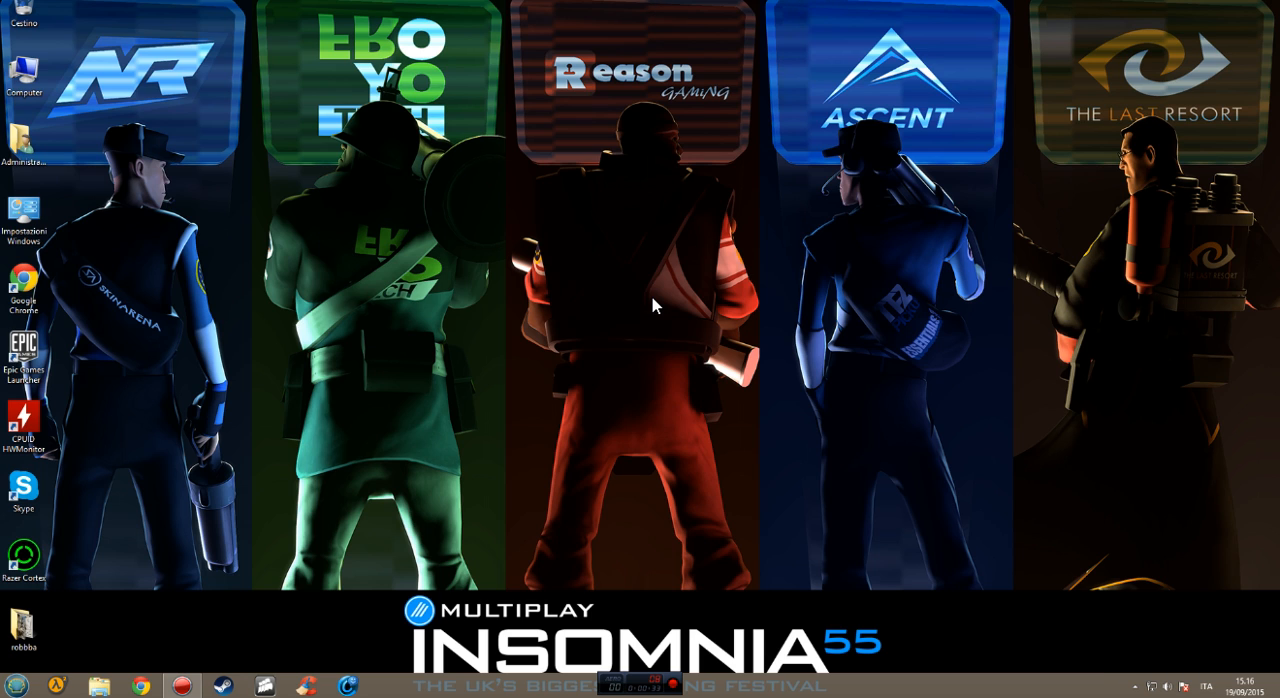
pyautogui.moveTo(723, 381)
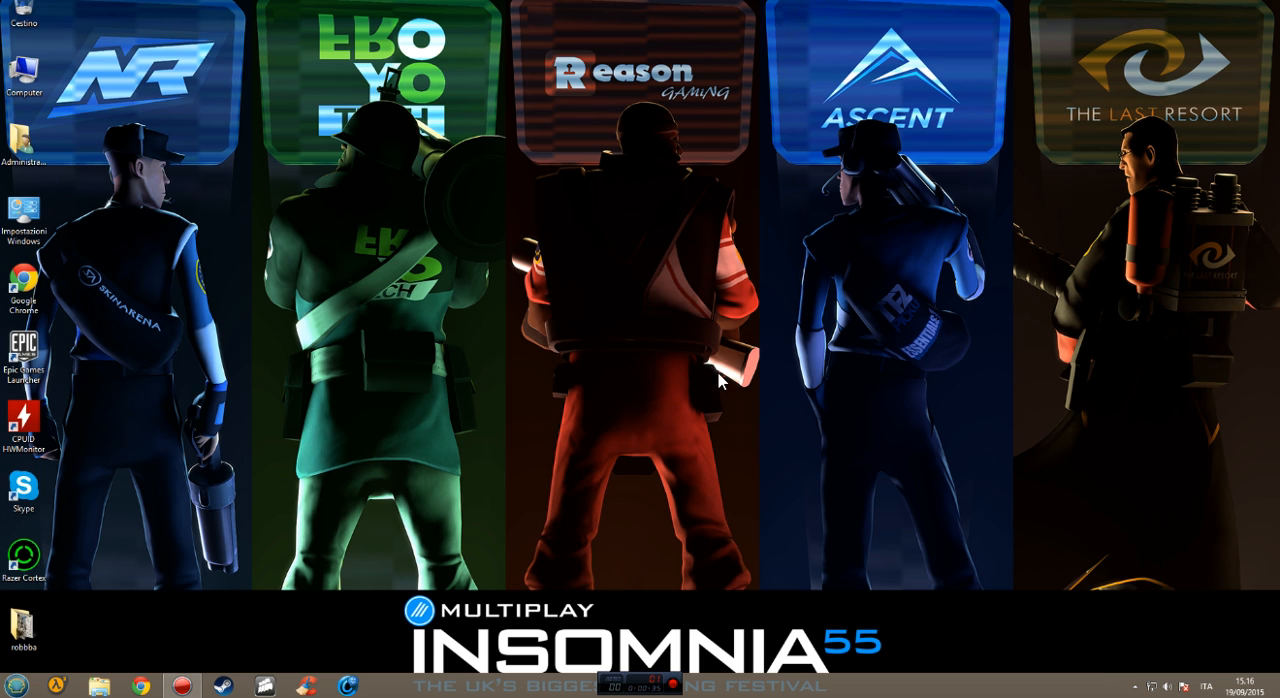
pyautogui.moveTo(1221, 688)
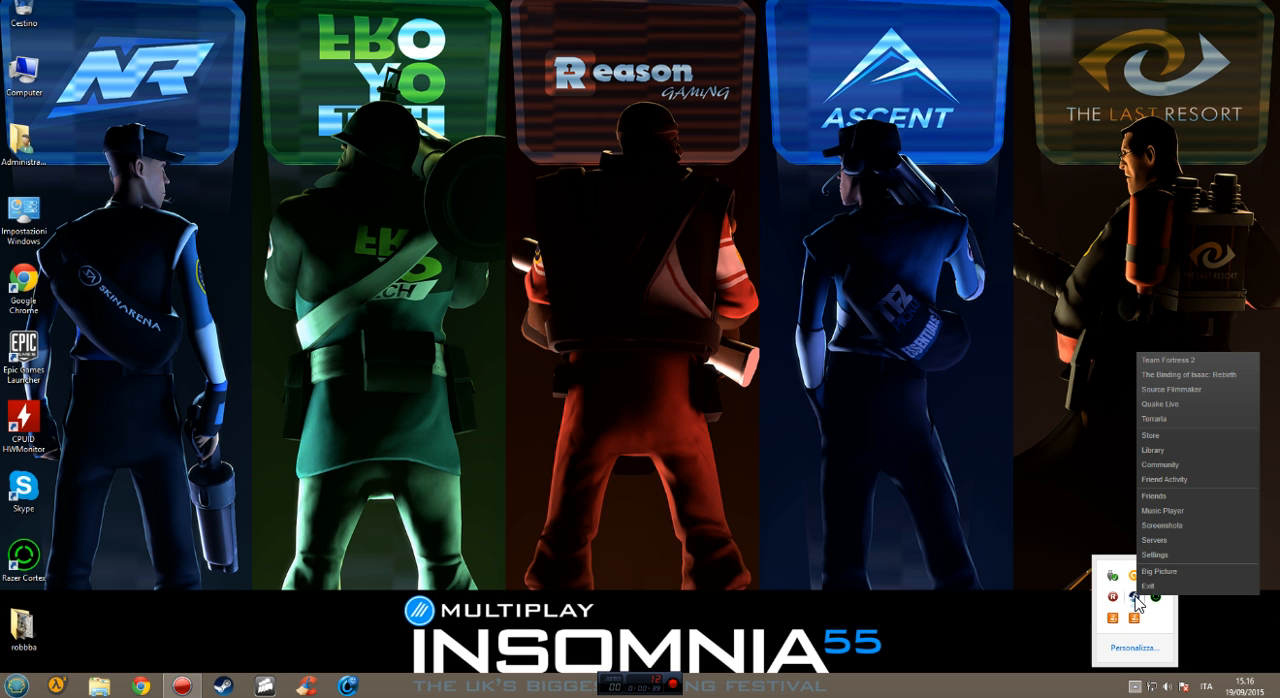
# Step: Search the Community Market for 'ushank' restricted to Team Fortress 2 via advanced options
pyautogui.click(1150, 434)
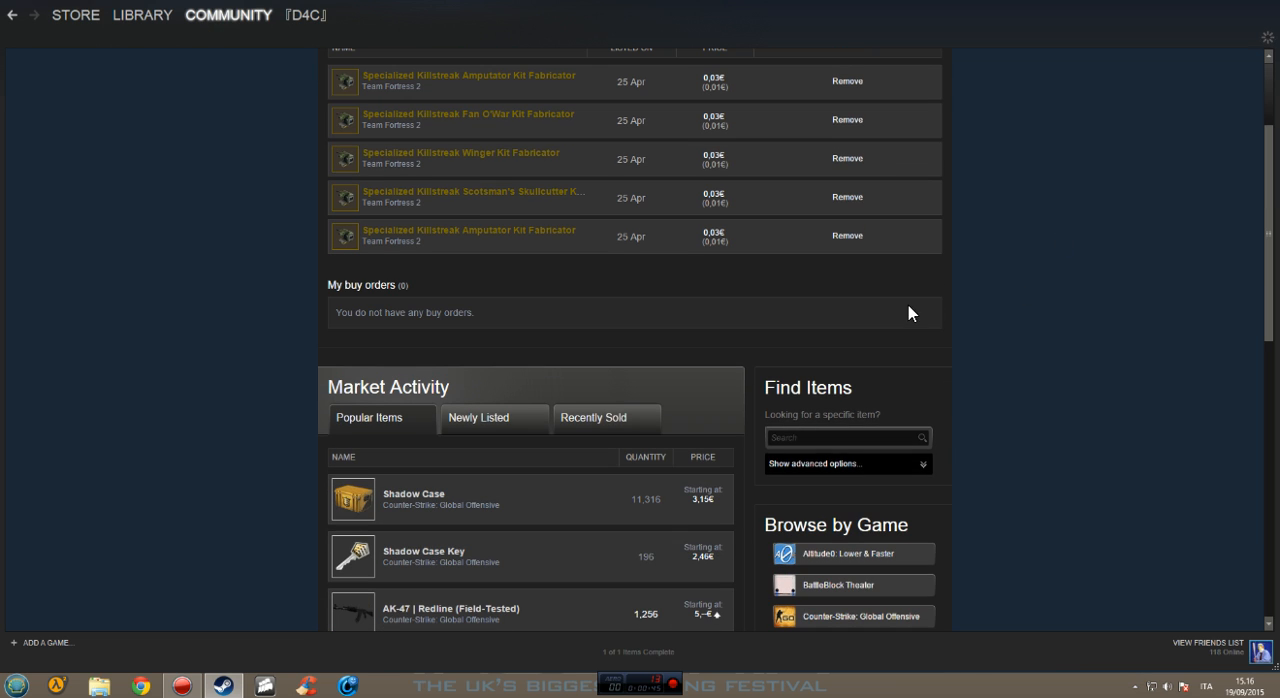
pyautogui.click(847, 437)
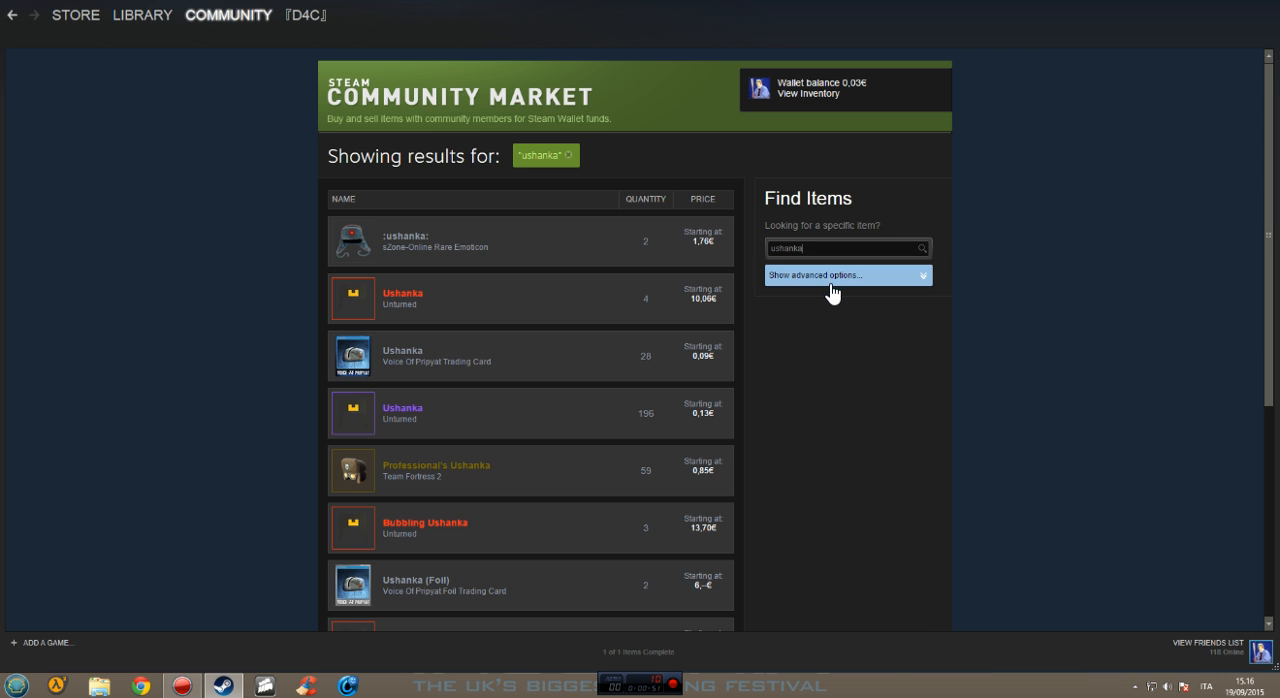
pyautogui.click(835, 275)
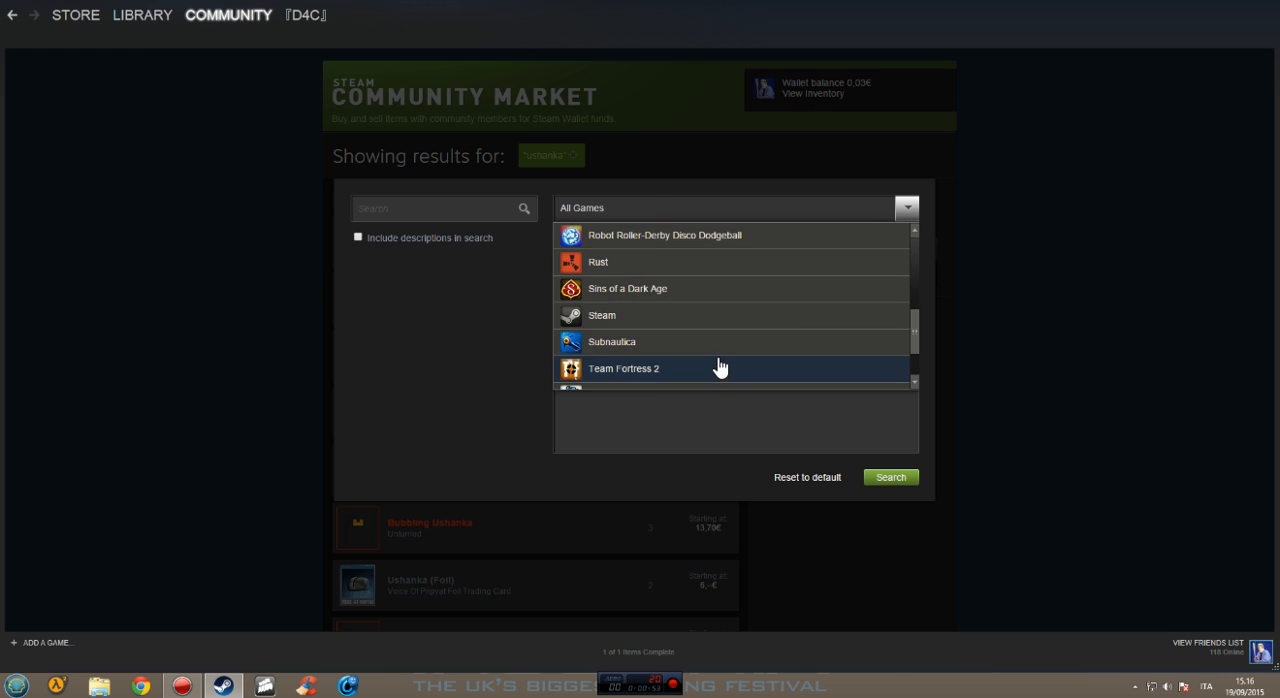
pyautogui.click(623, 368)
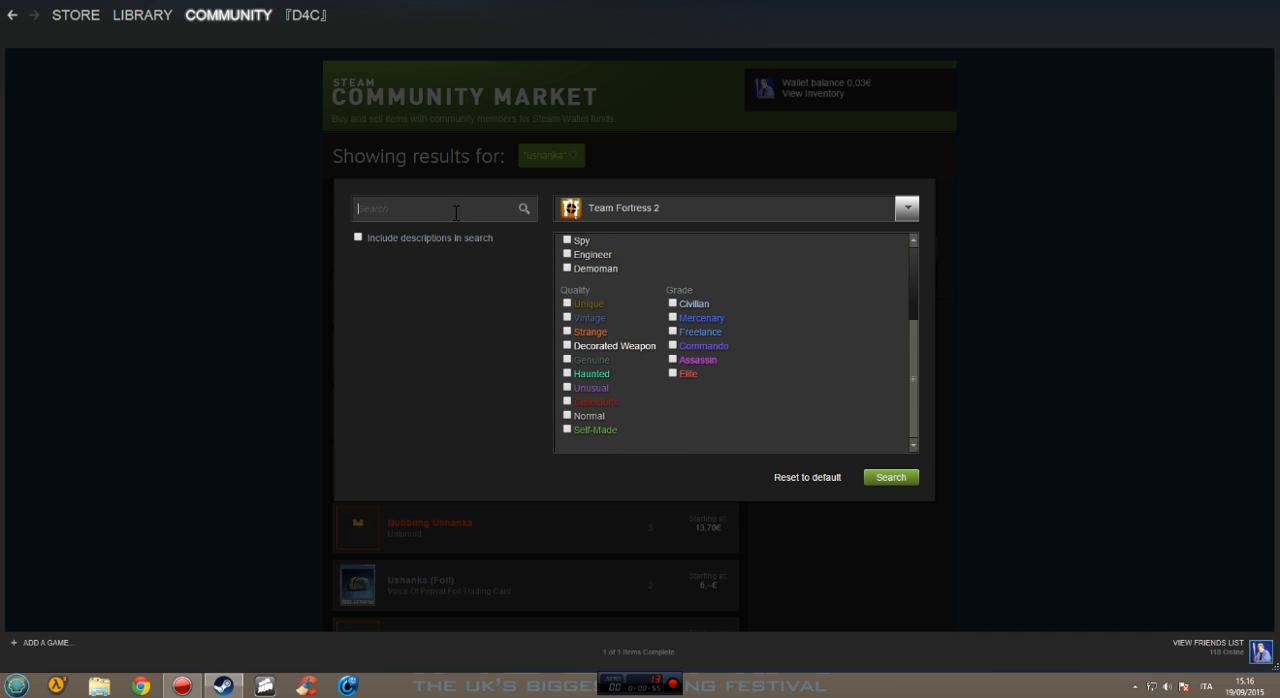
pyautogui.write('ushank')
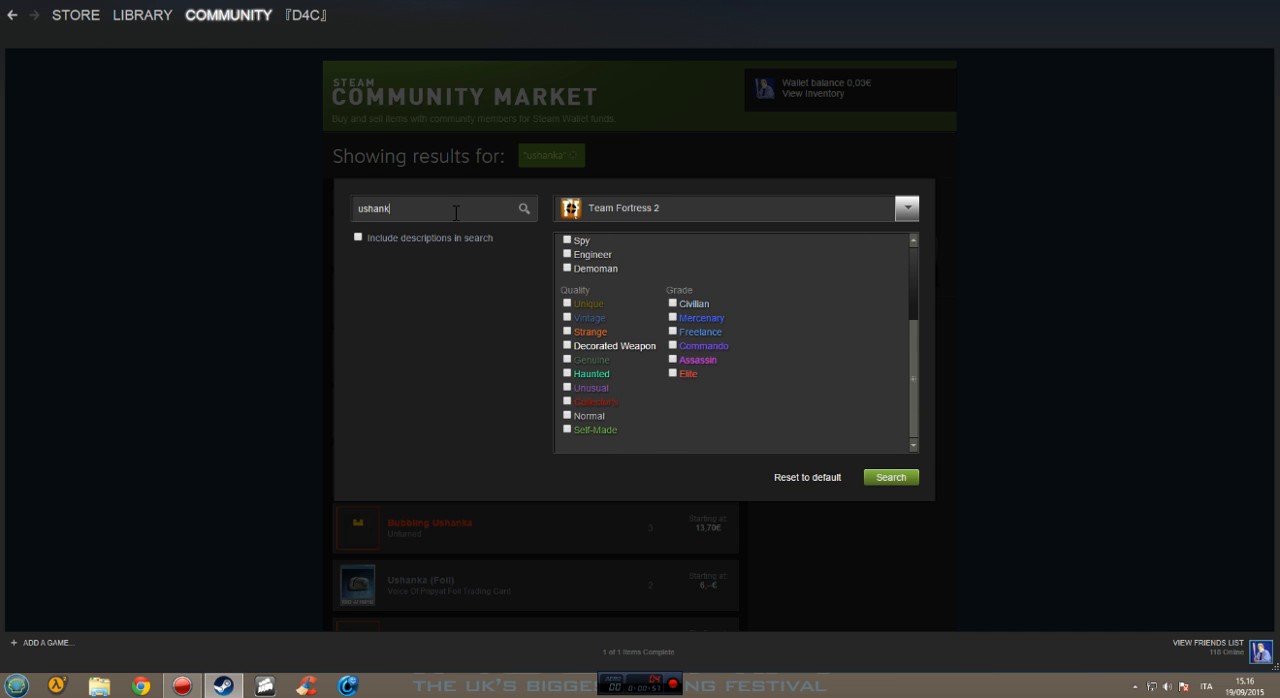
pyautogui.click(889, 477)
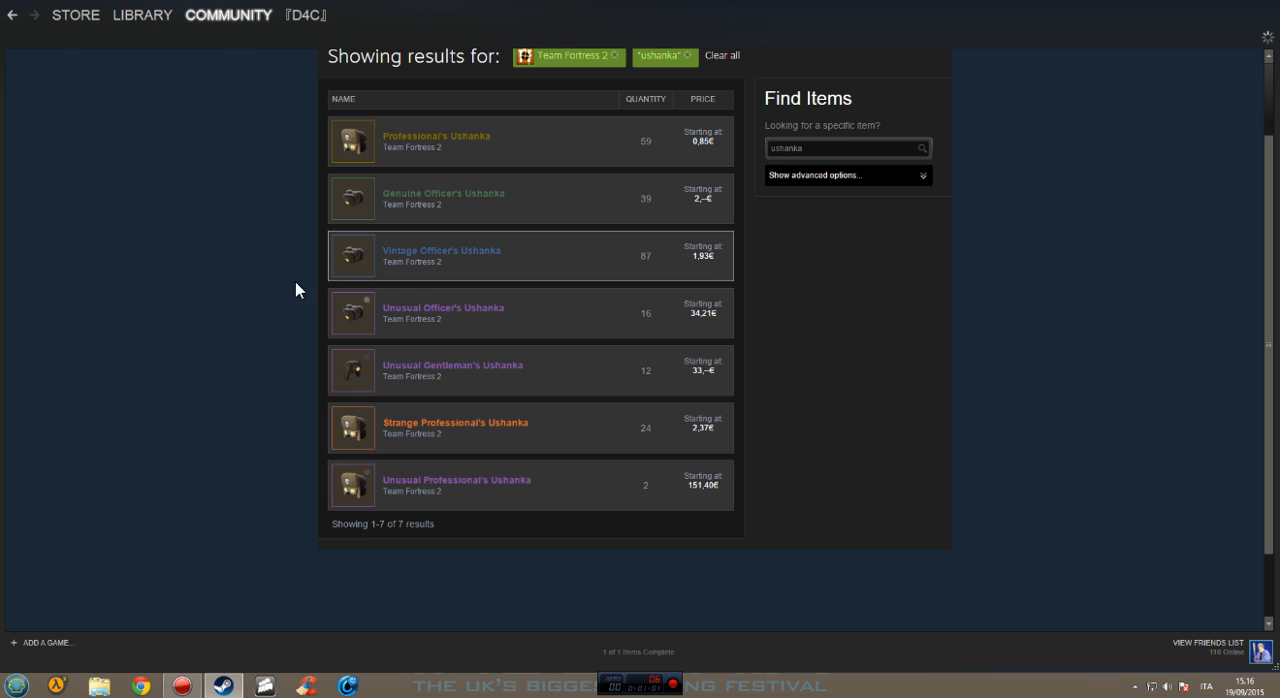
# Step: View the Unusual Professional's Ushanka page with its price history and 151,40€ / 171,72€ listings
pyautogui.click(456, 483)
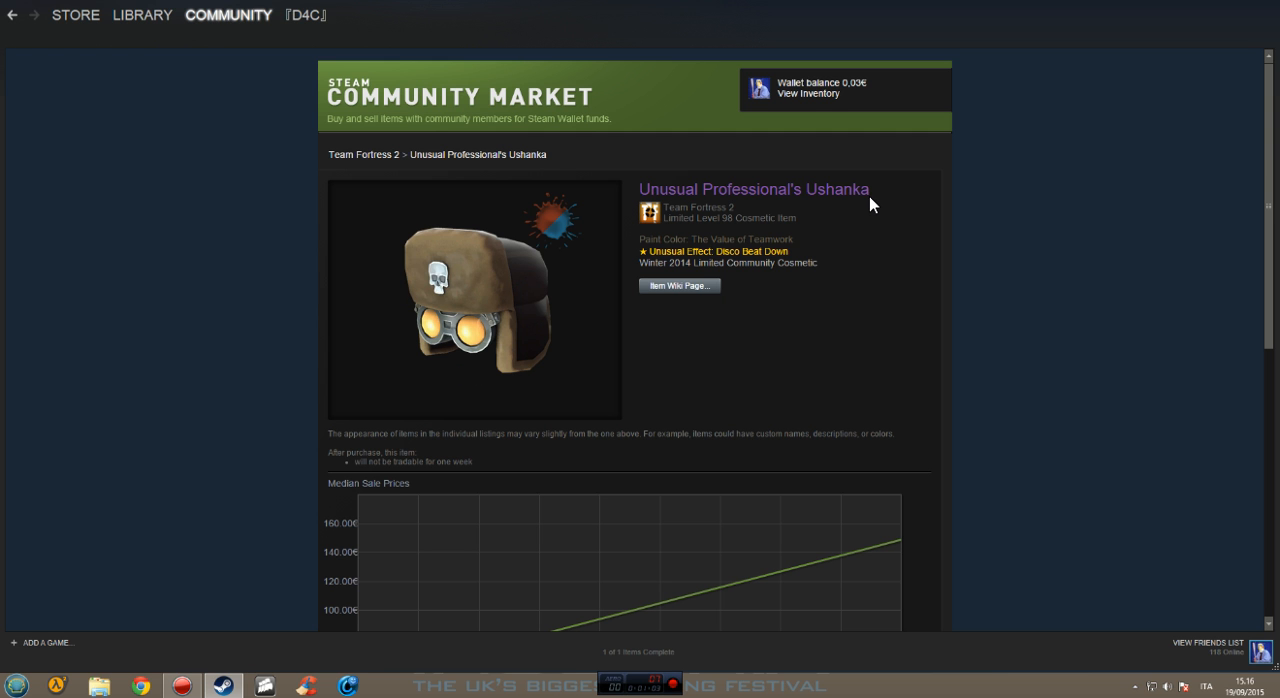
pyautogui.scroll(-3)
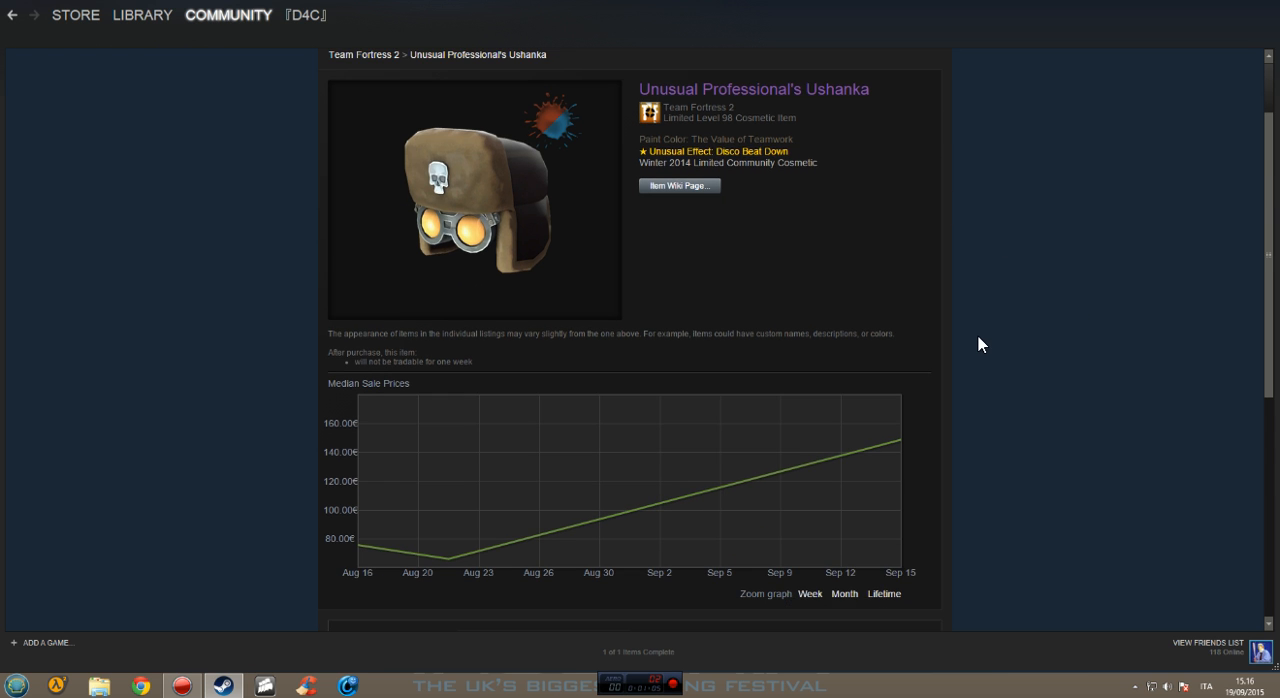
pyautogui.scroll(-3)
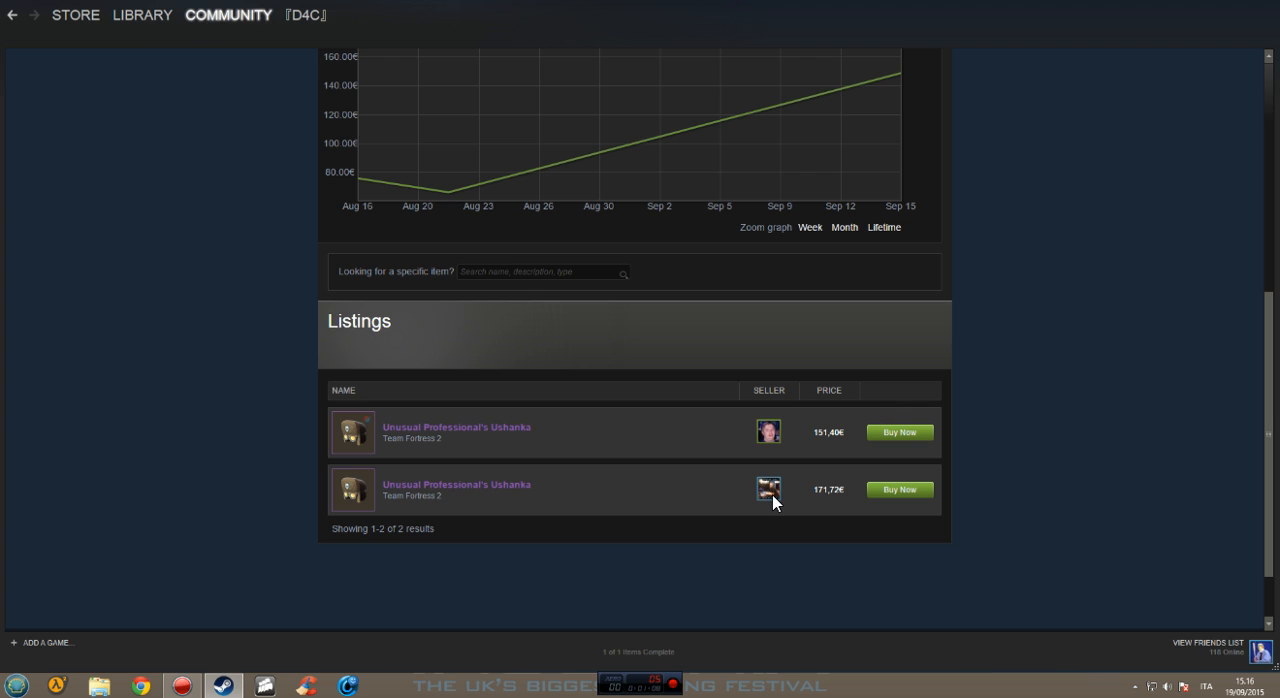
pyautogui.moveTo(583, 479)
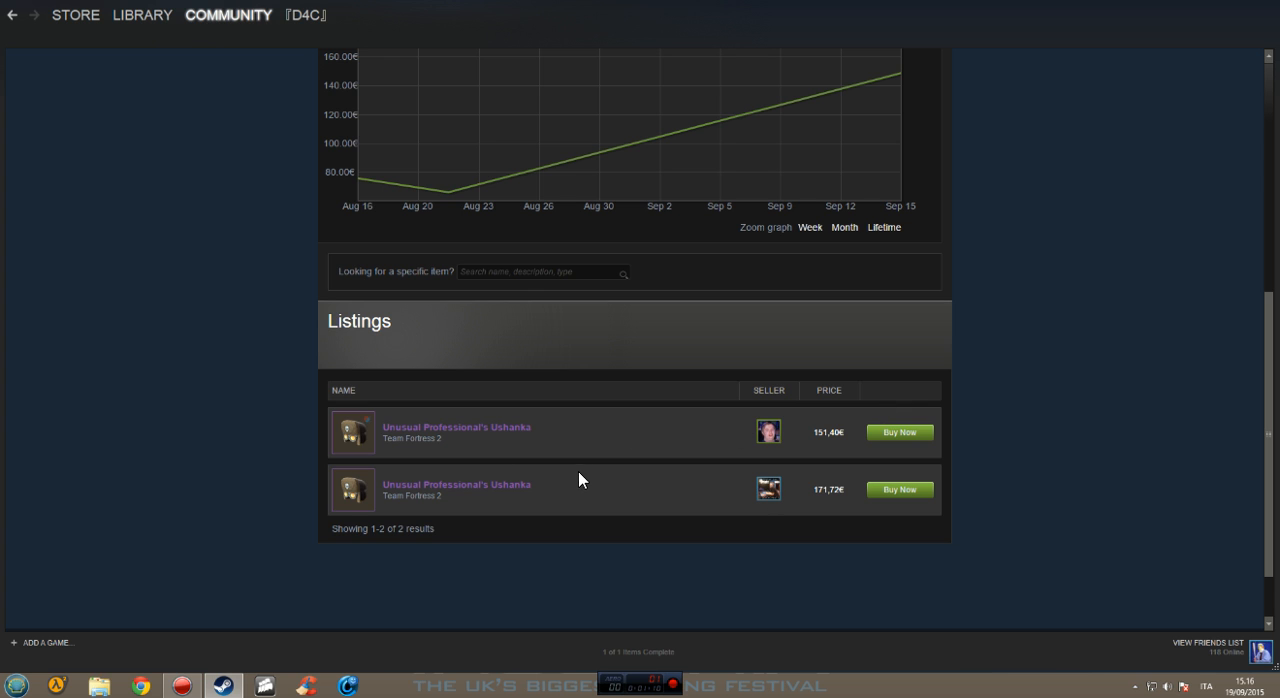
pyautogui.moveTo(700, 437)
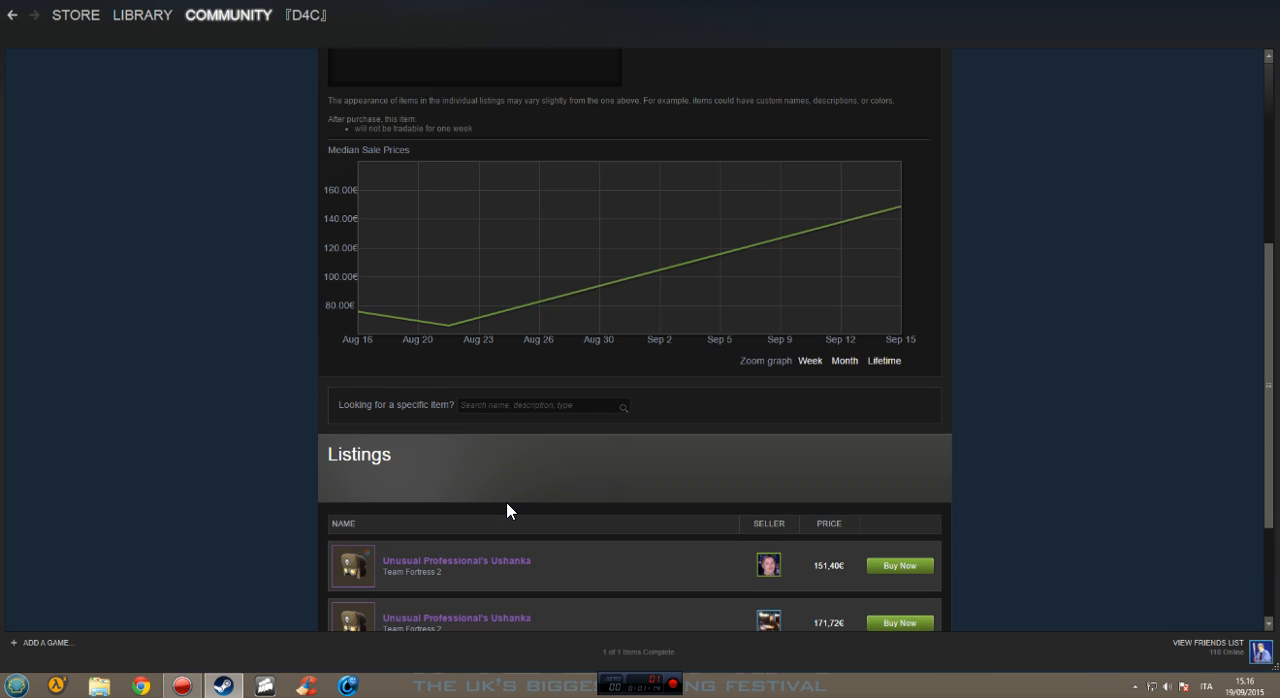
pyautogui.moveTo(352, 565)
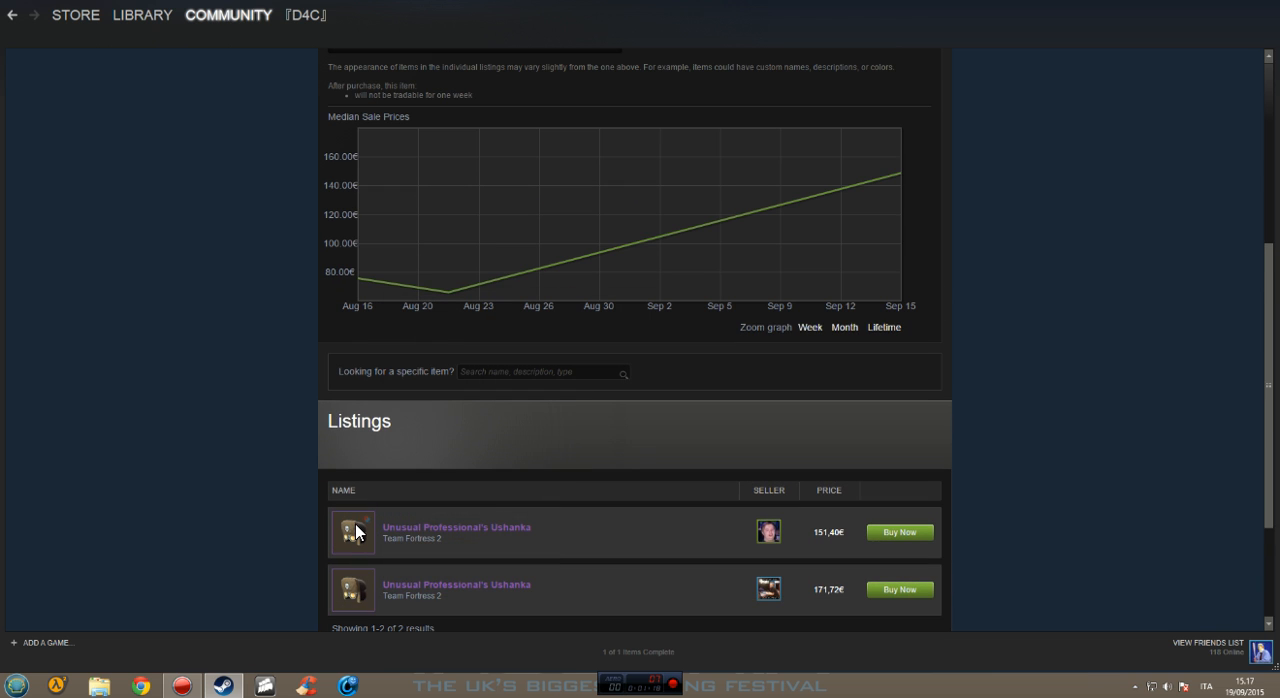
pyautogui.scroll(-3)
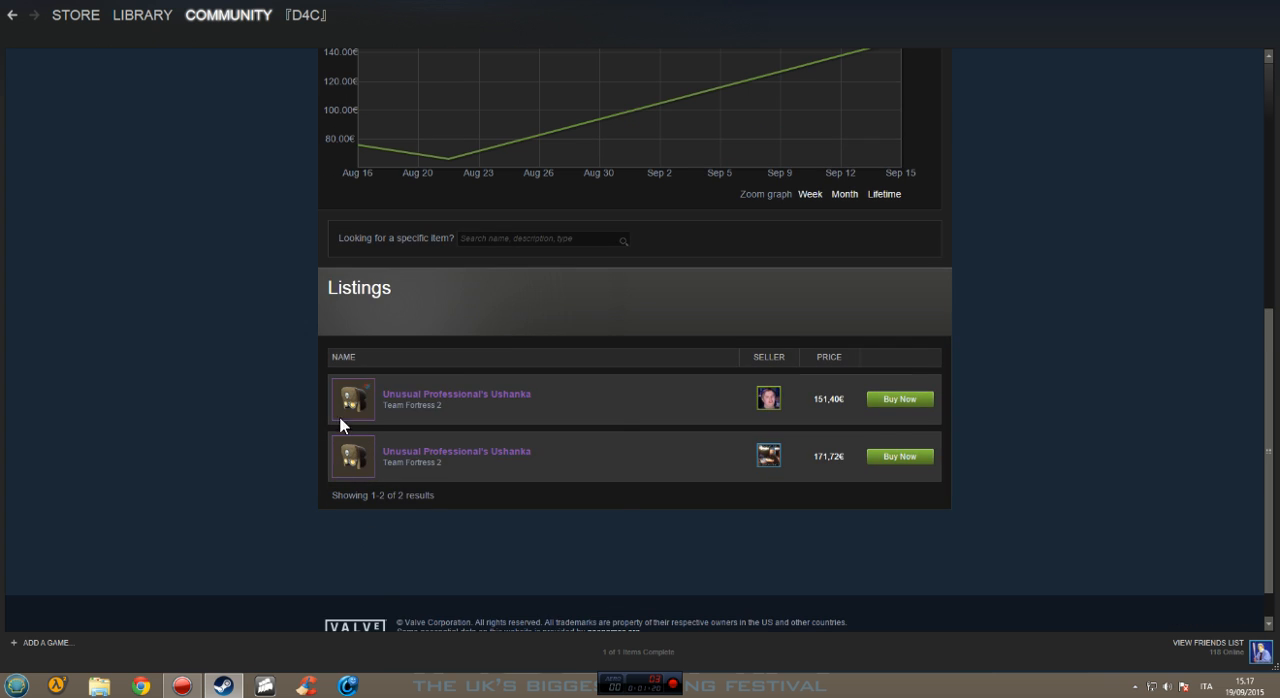
pyautogui.moveTo(351, 399)
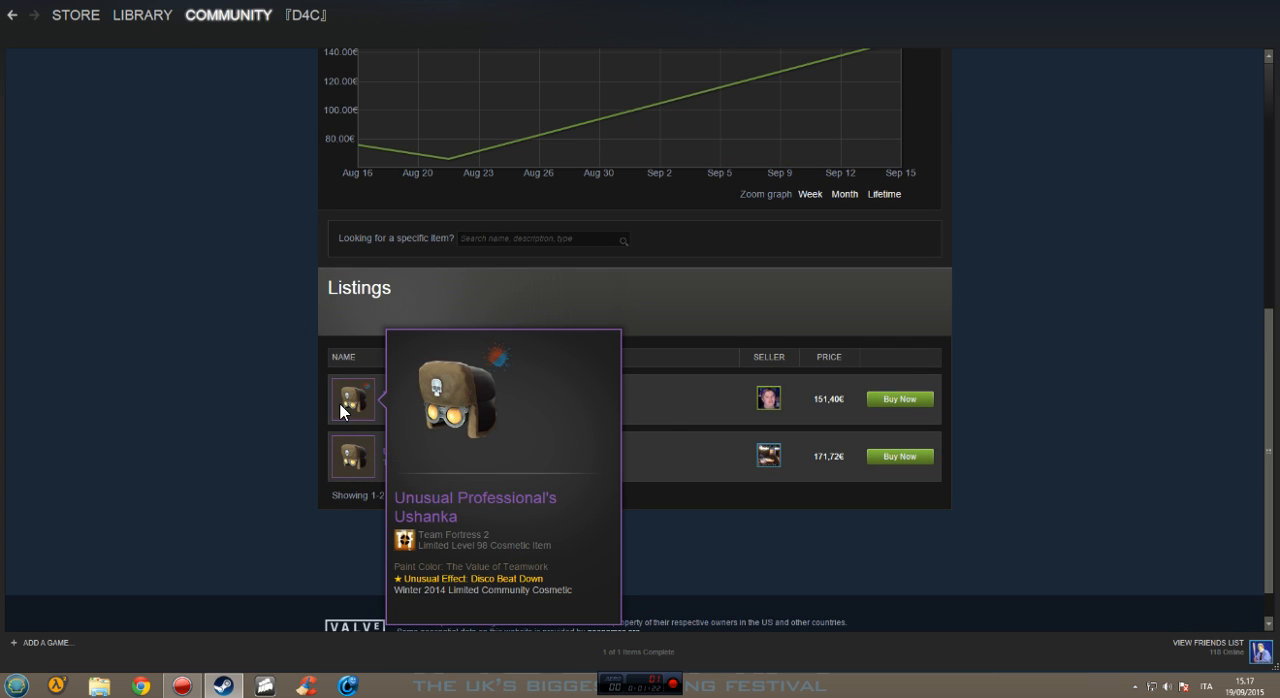
pyautogui.moveTo(647, 410)
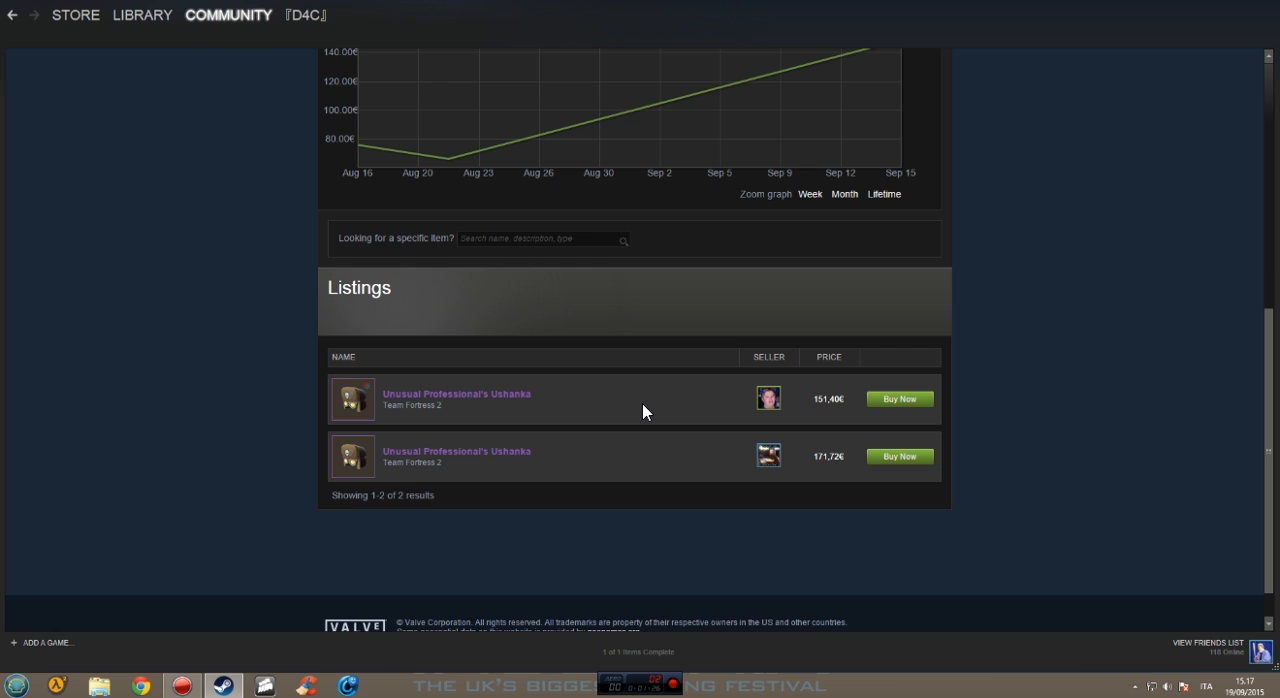
pyautogui.moveTo(646, 401)
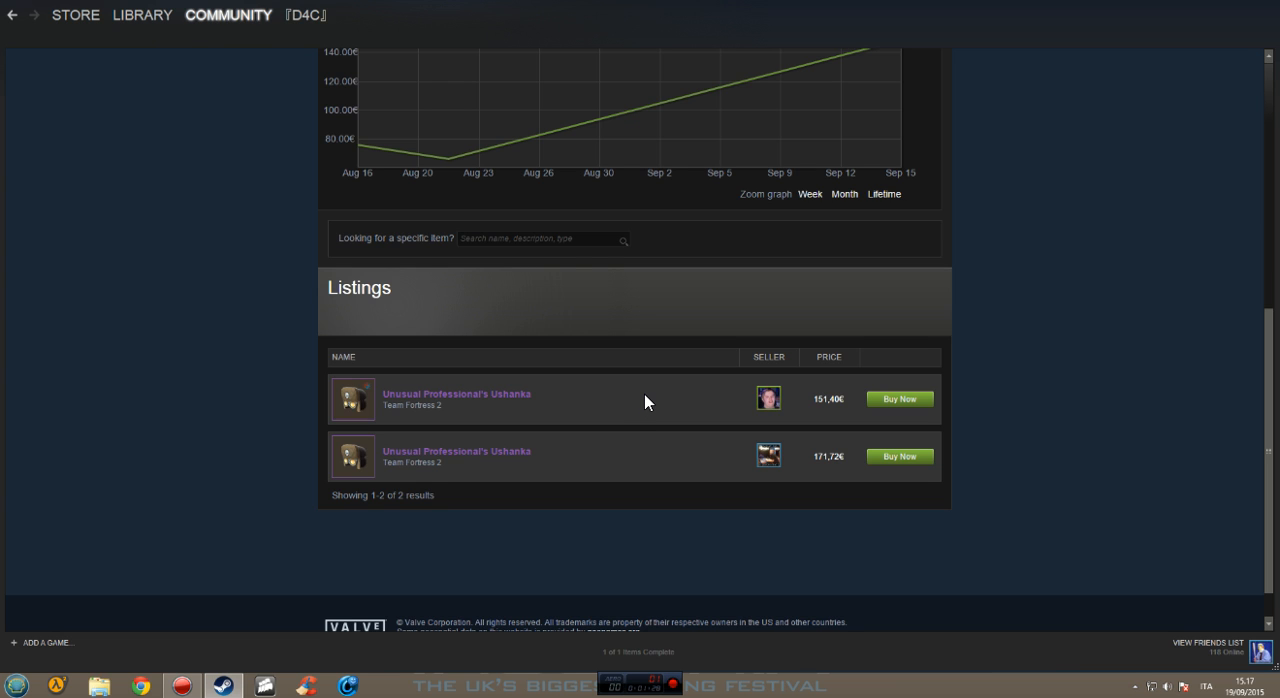
pyautogui.rightClick(645, 399)
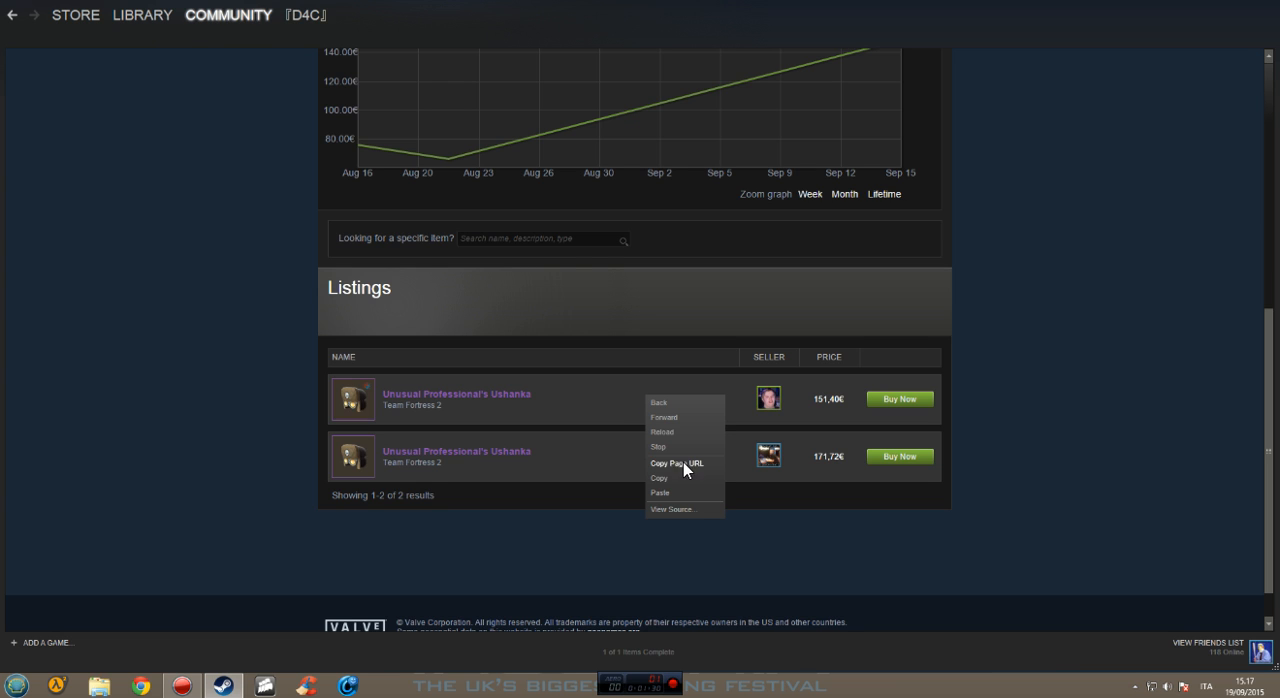
pyautogui.click(671, 509)
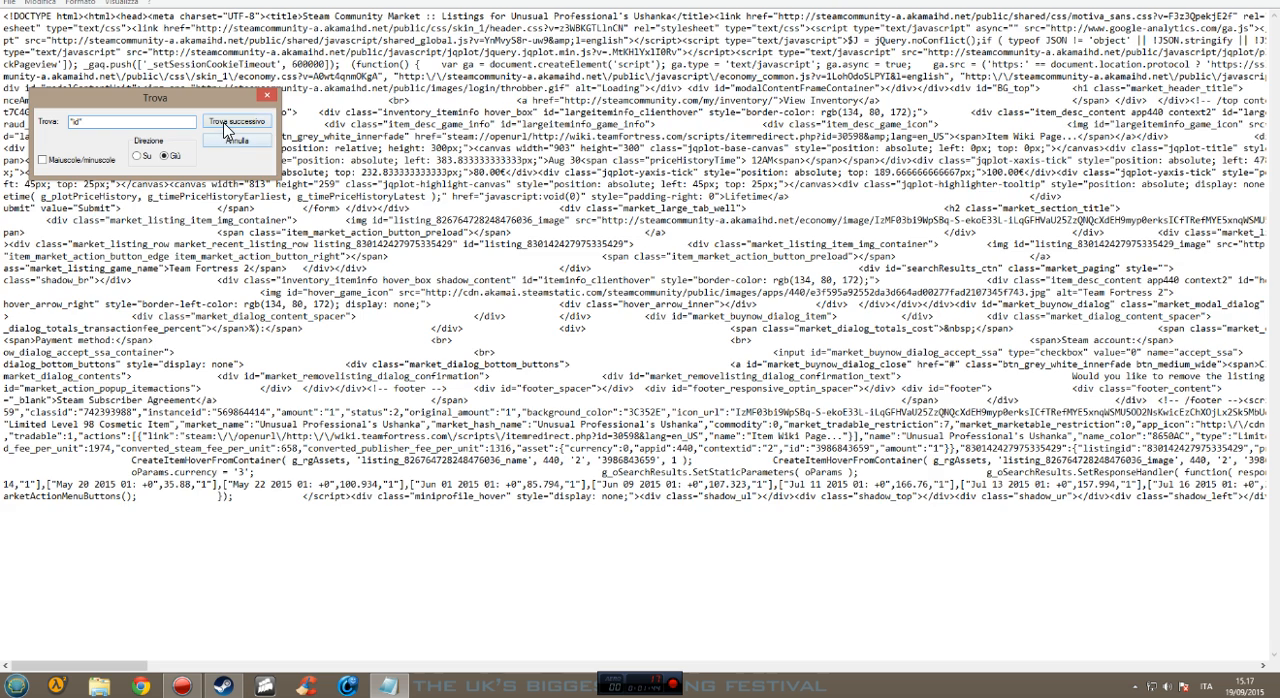
pyautogui.click(236, 120)
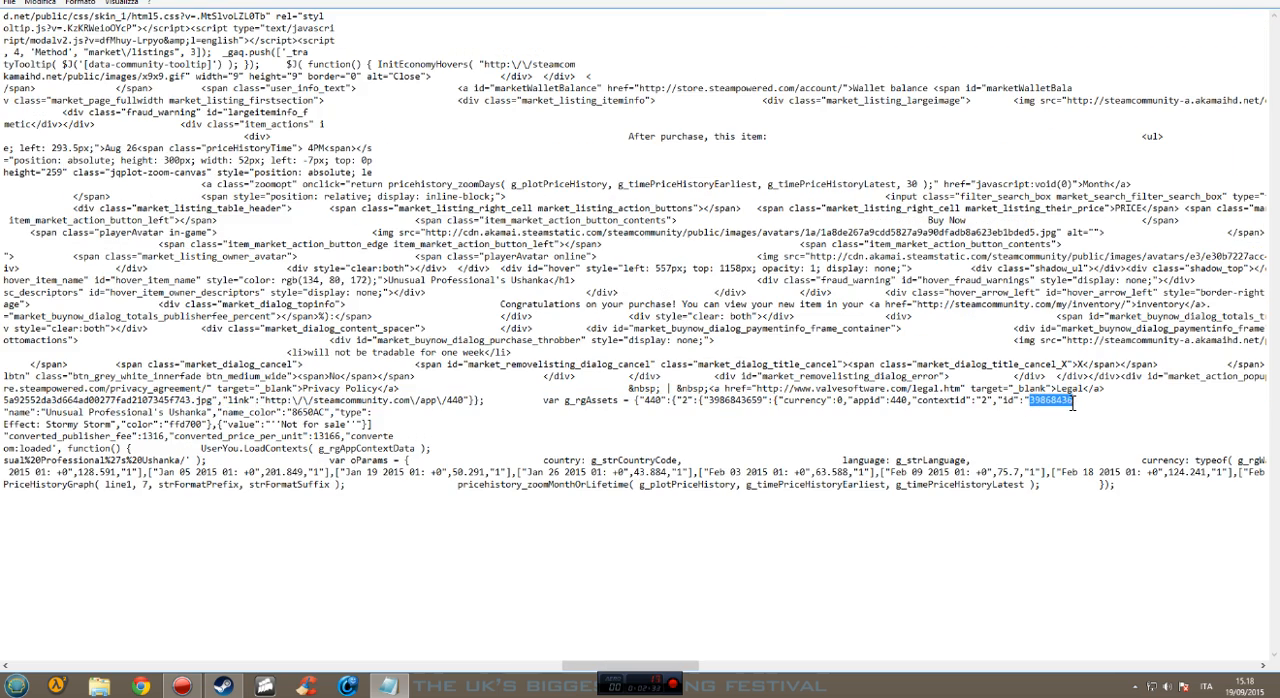
pyautogui.moveTo(668, 618)
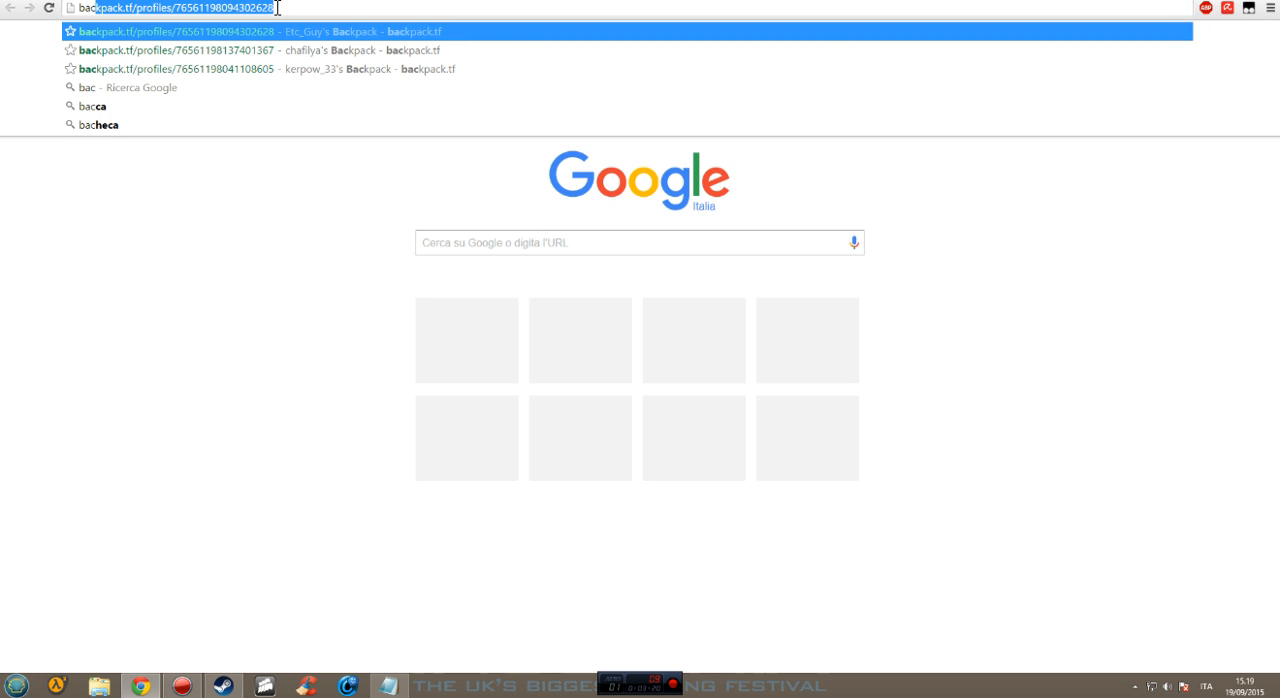
pyautogui.write('backpack.tf')
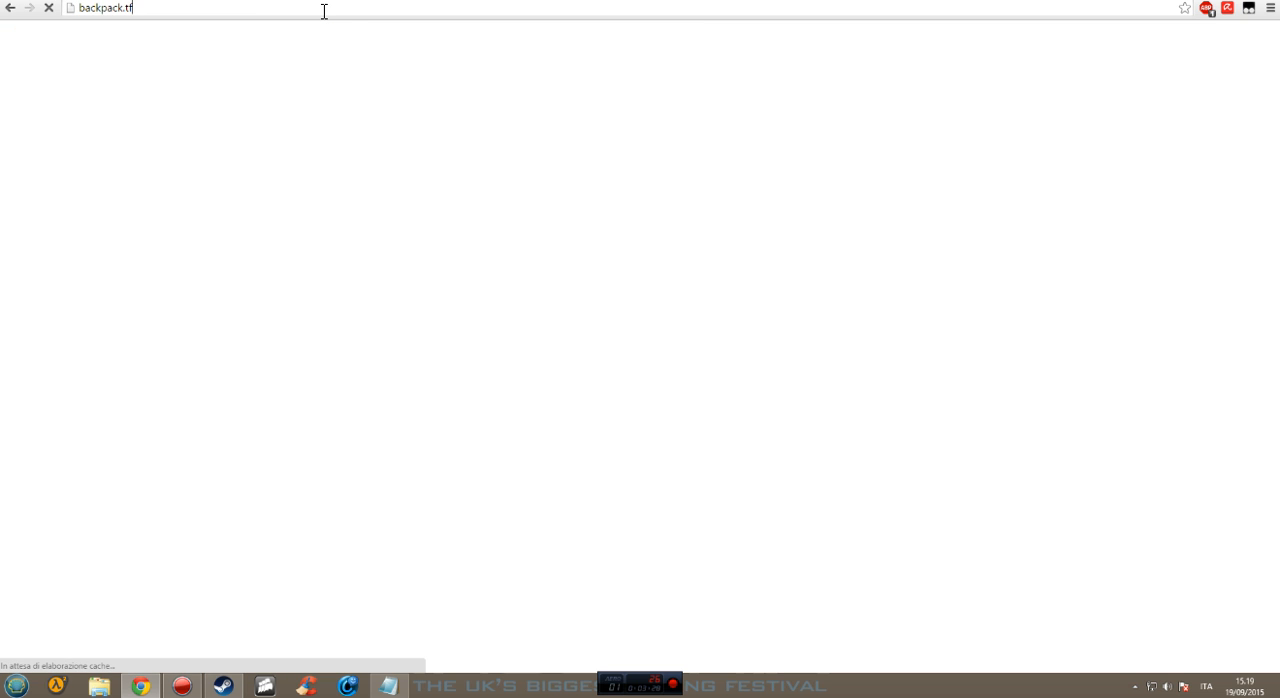
pyautogui.write('/item/3986843659')
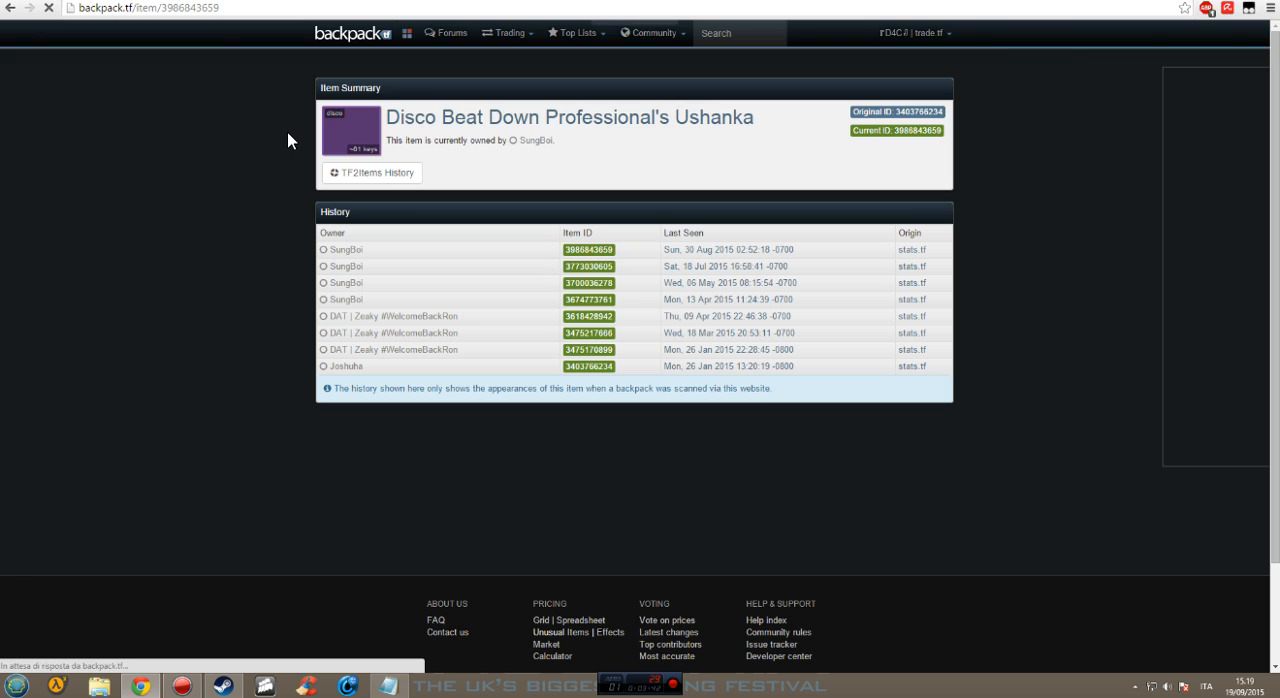
pyautogui.moveTo(351, 131)
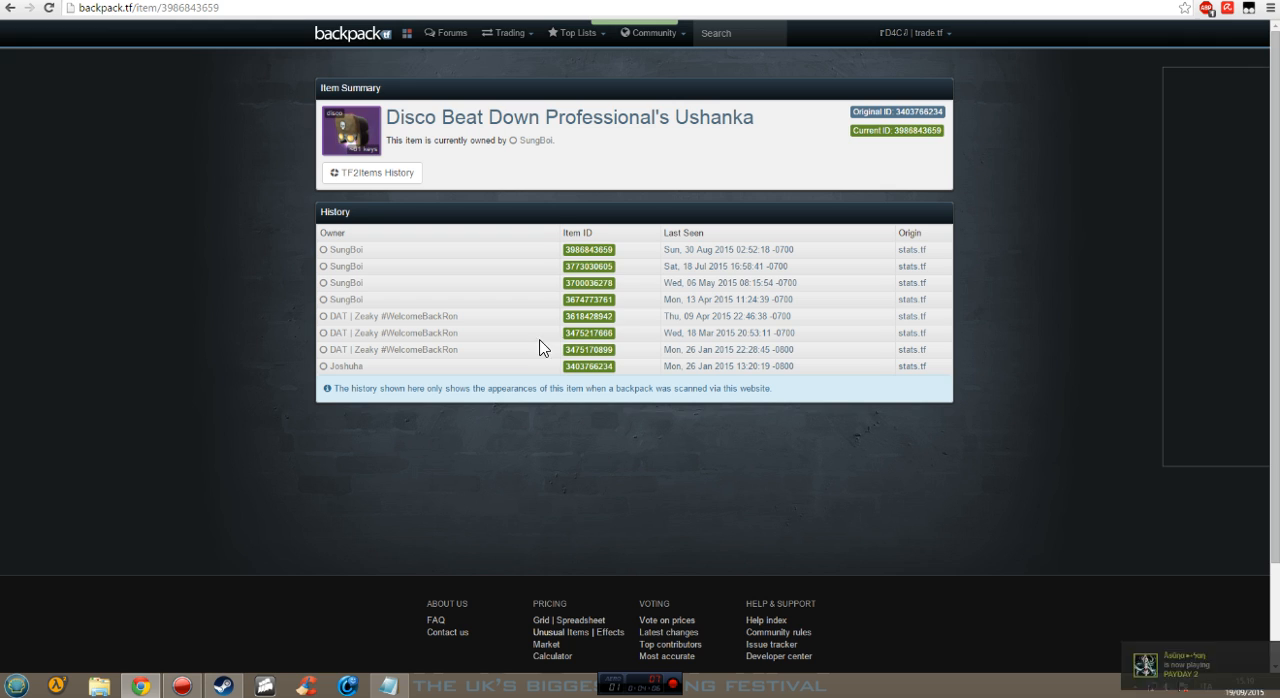
pyautogui.moveTo(298, 388)
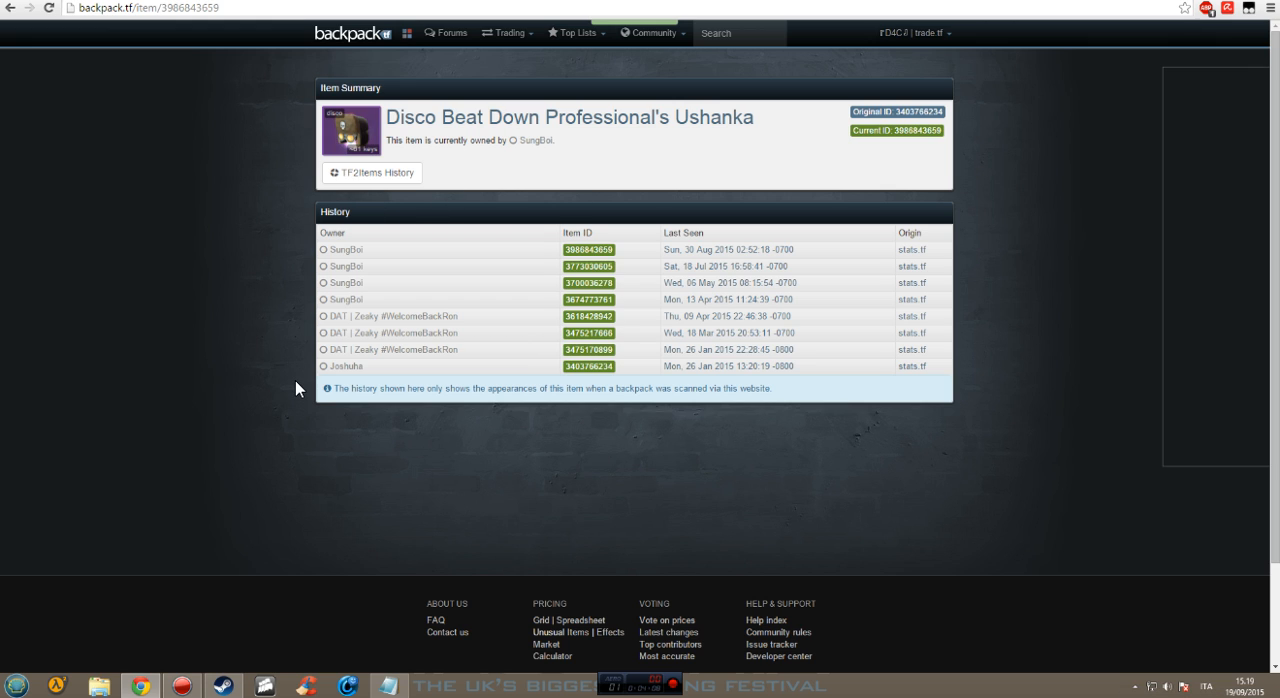
pyautogui.moveTo(352, 132)
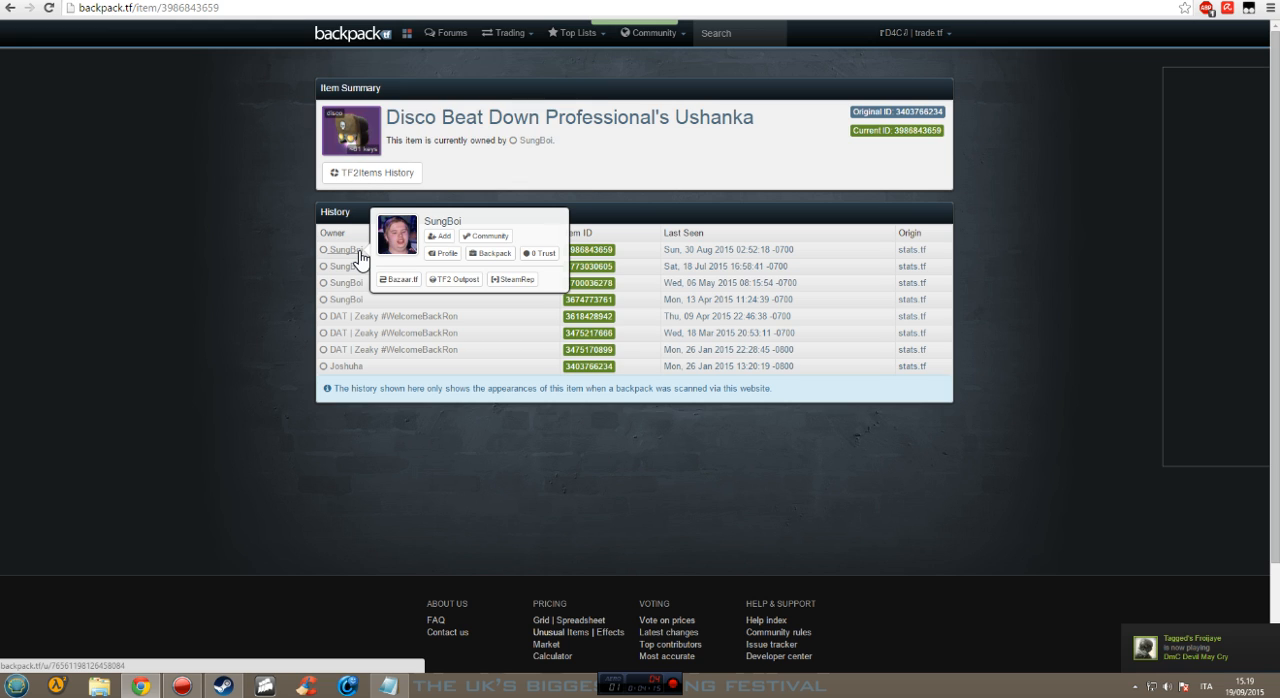
pyautogui.moveTo(317, 175)
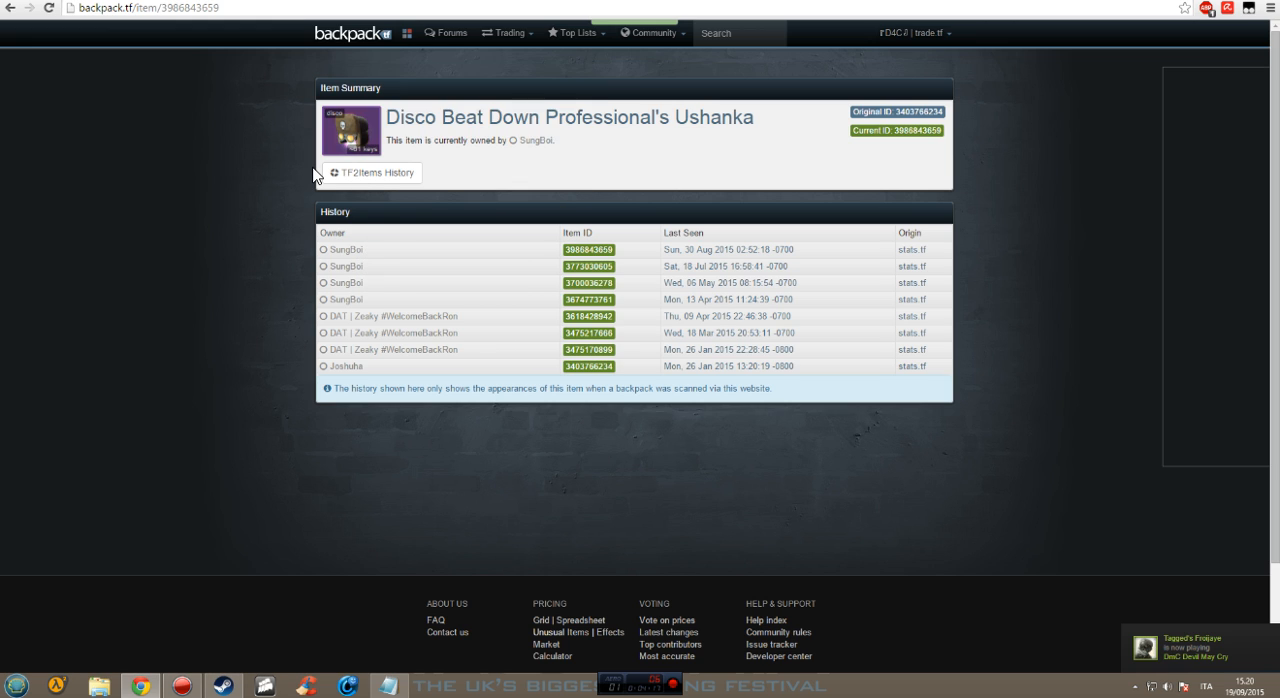
pyautogui.moveTo(164, 660)
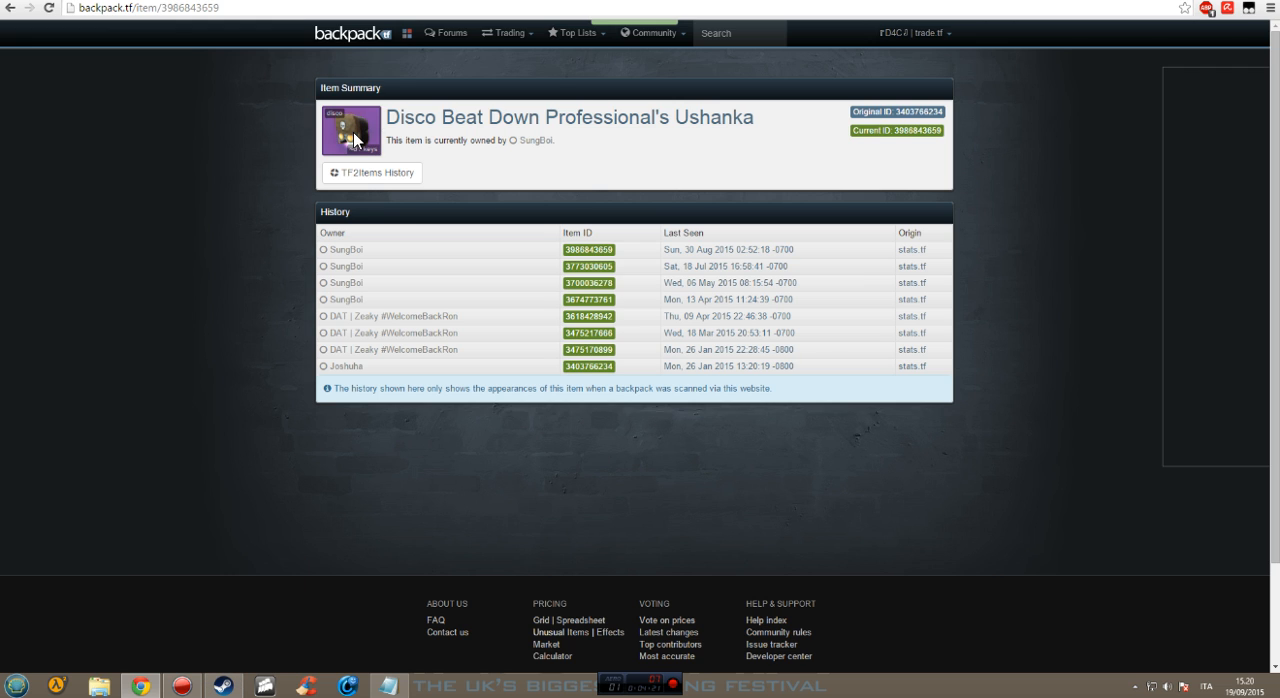
pyautogui.moveTo(225, 218)
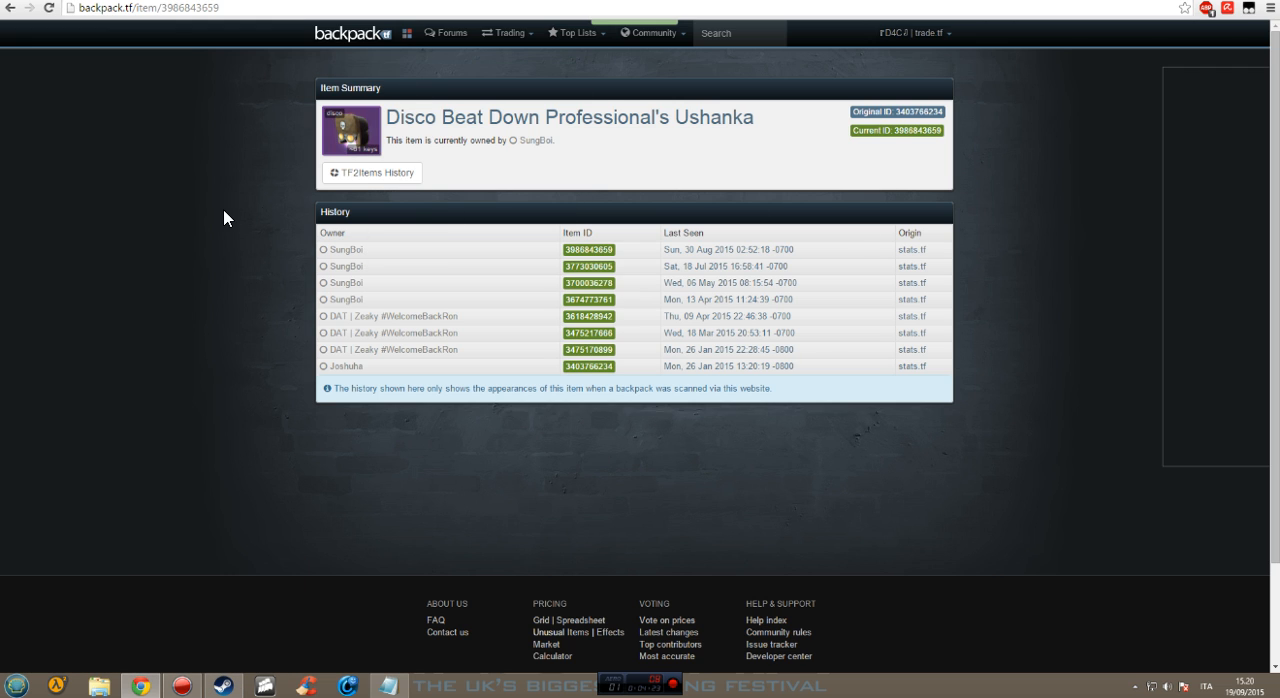
pyautogui.moveTo(328, 250)
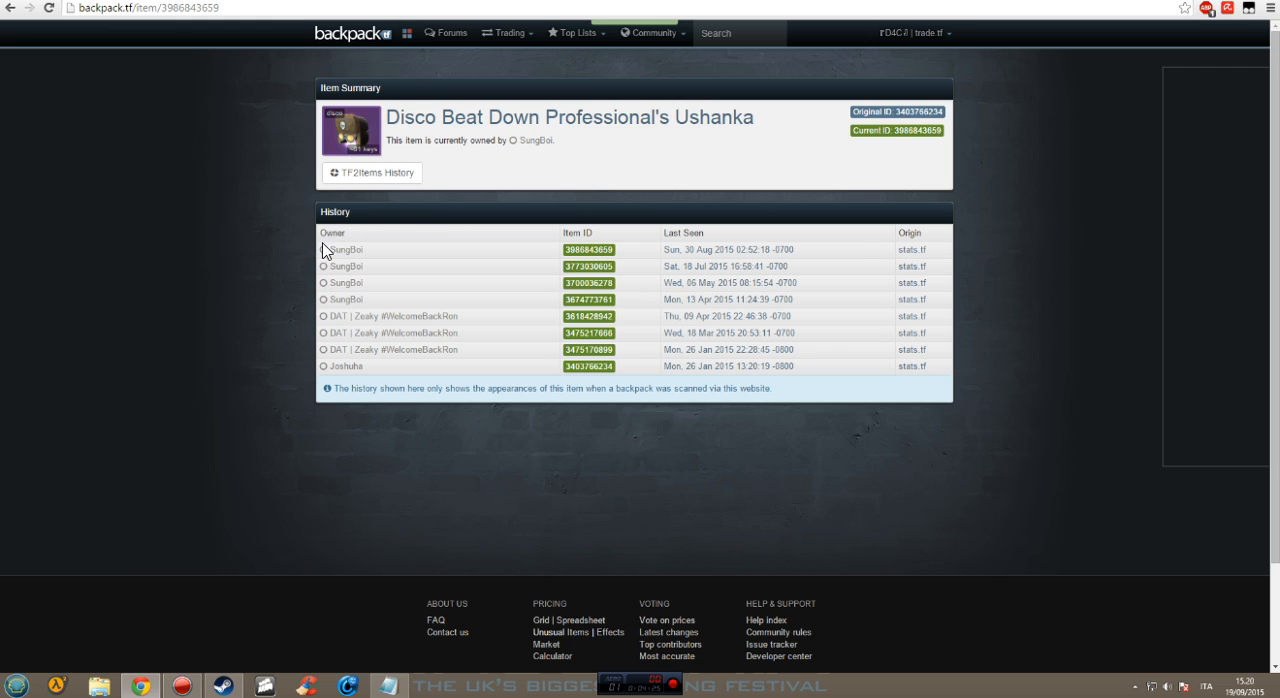
pyautogui.click(345, 249)
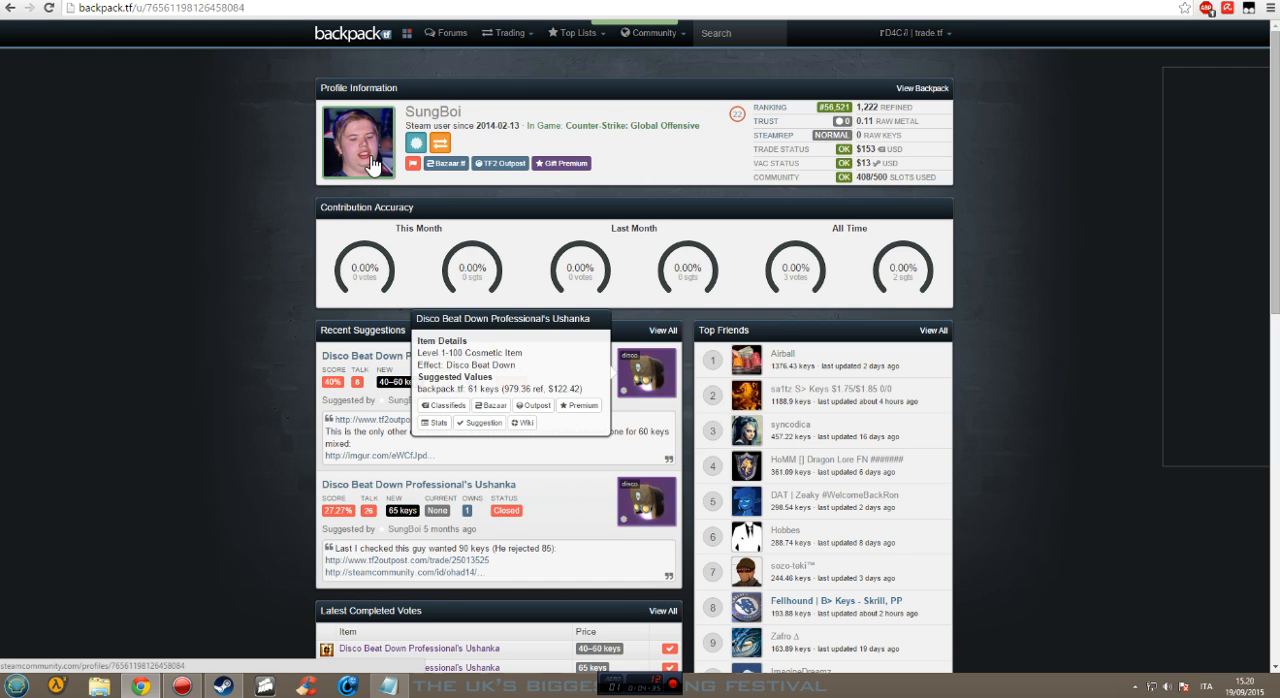
pyautogui.moveTo(470, 130)
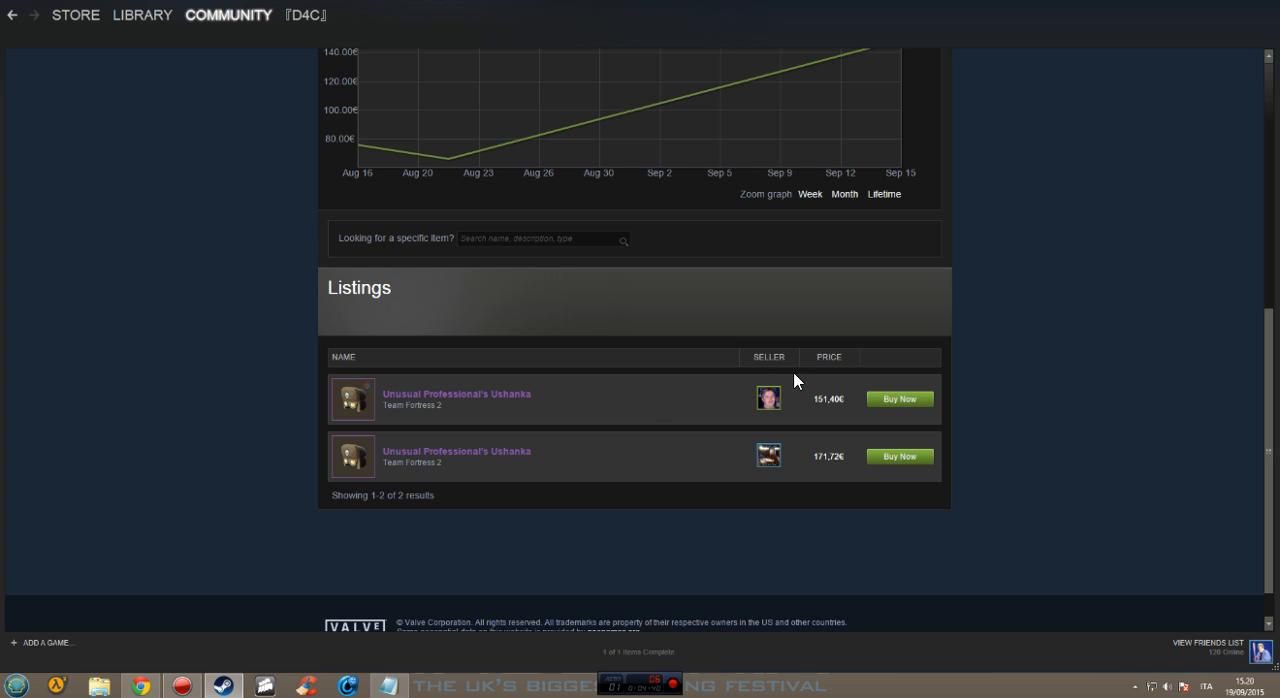
pyautogui.moveTo(778, 412)
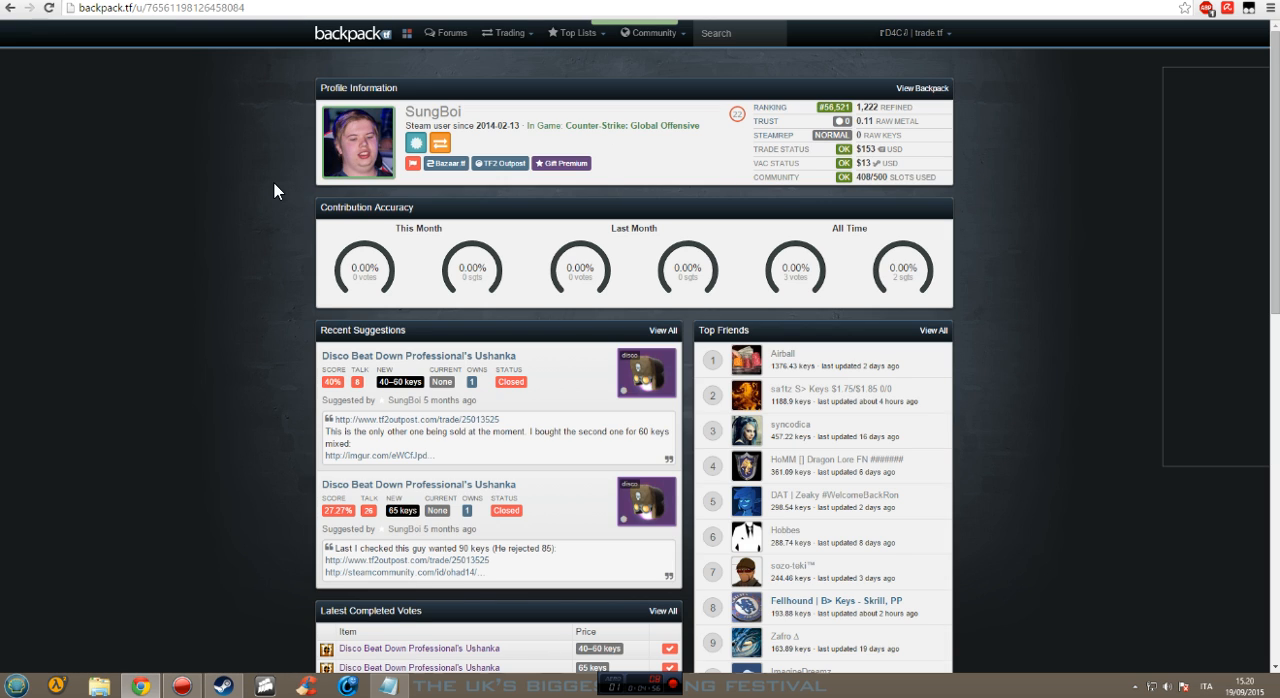
pyautogui.moveTo(245, 172)
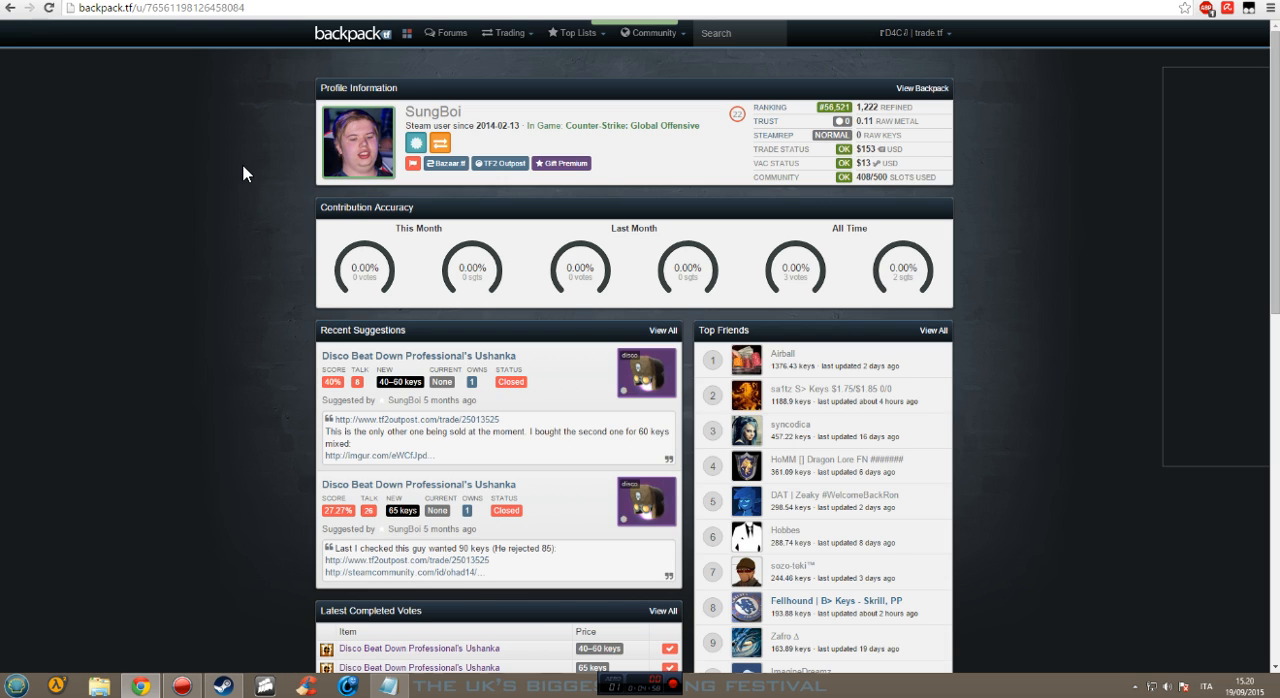